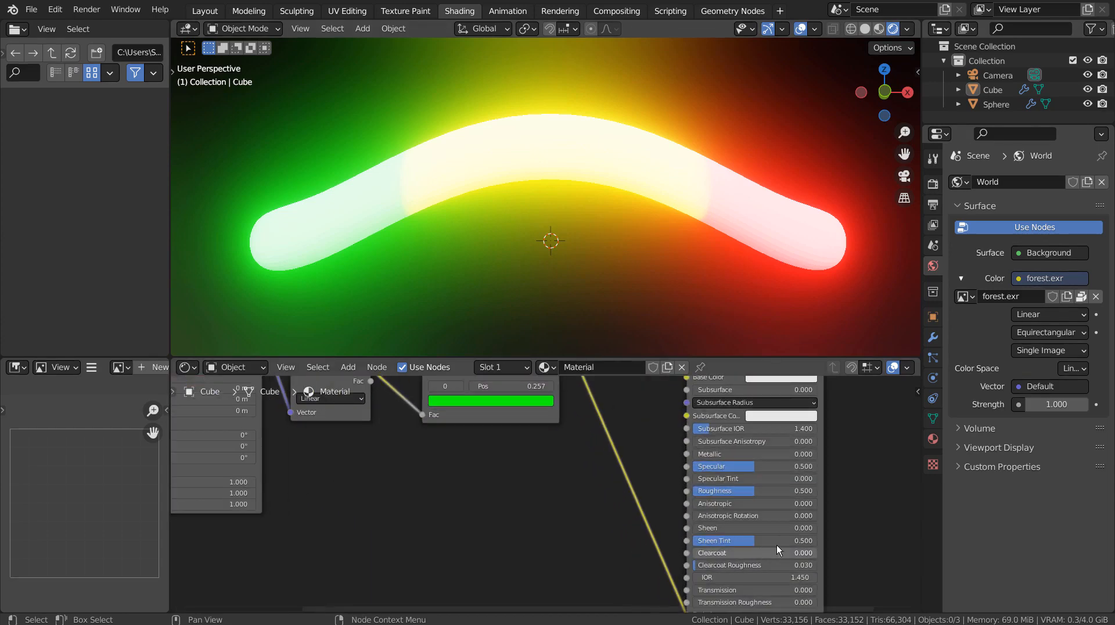
Maximize the node editor to show the texture coordinate, mapping, gradient, ColorRamp and emission nodes.
scroll(down, 3)
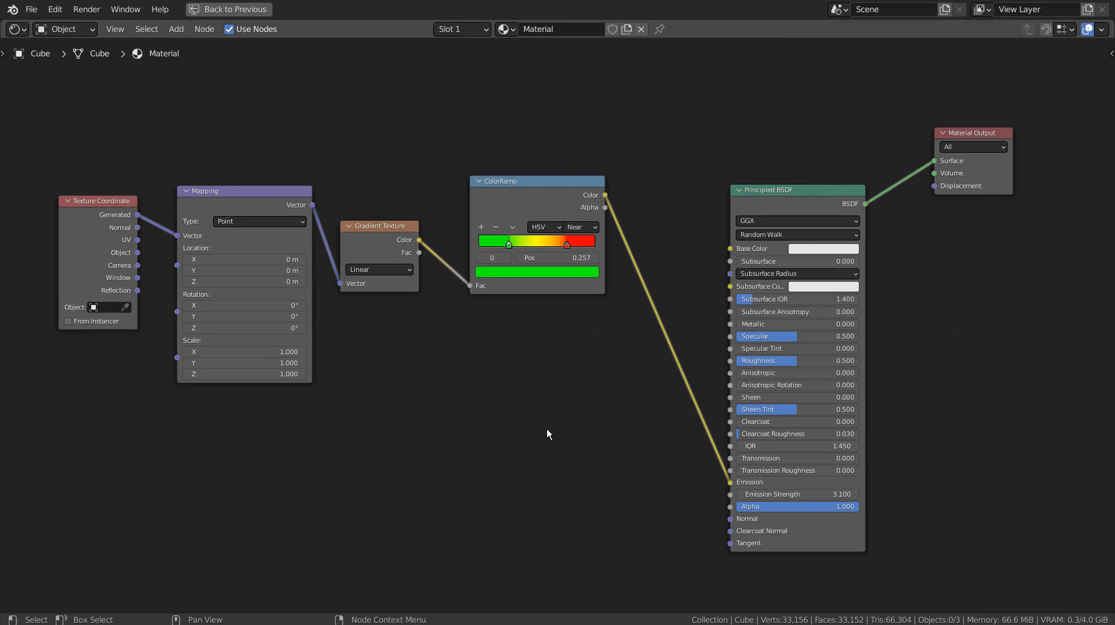
mouse_move(551, 440)
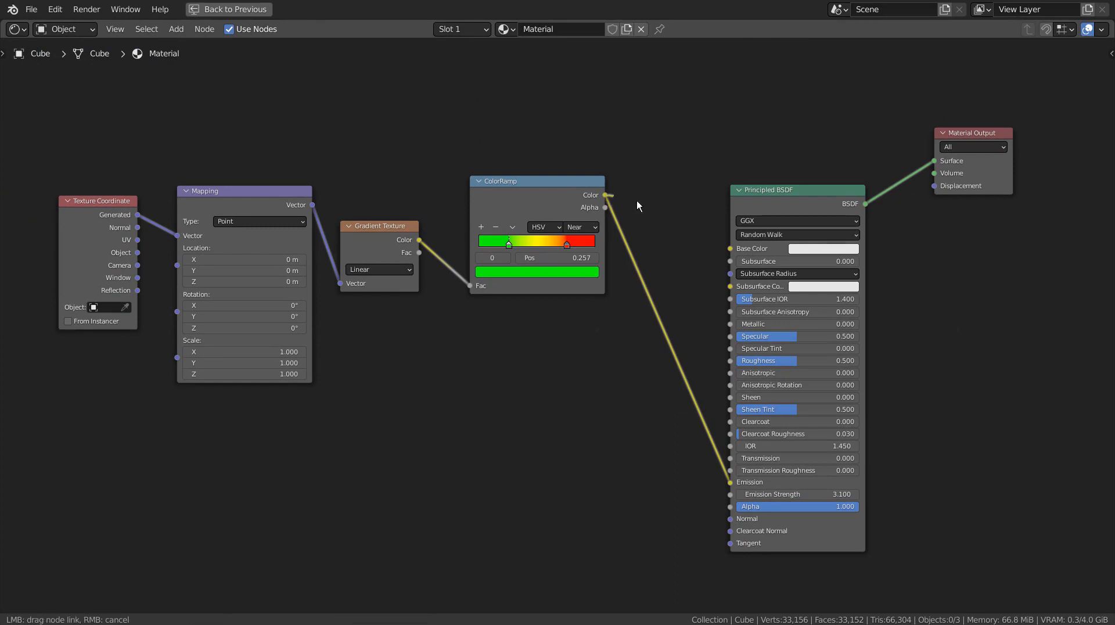
Link the ColorRamp Color output into the Principled BSDF Base Color input.
drag(602, 195, 732, 248)
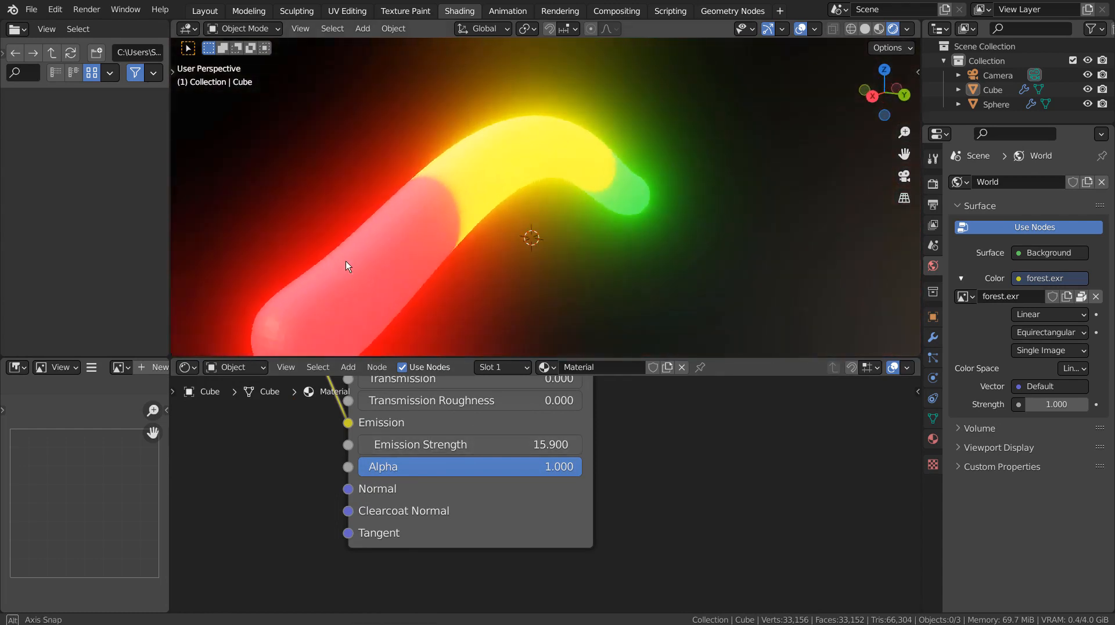
Orbit to face the tube and move the ColorRamp stops to about 0.54 and 0.57.
drag(349, 266, 654, 257)
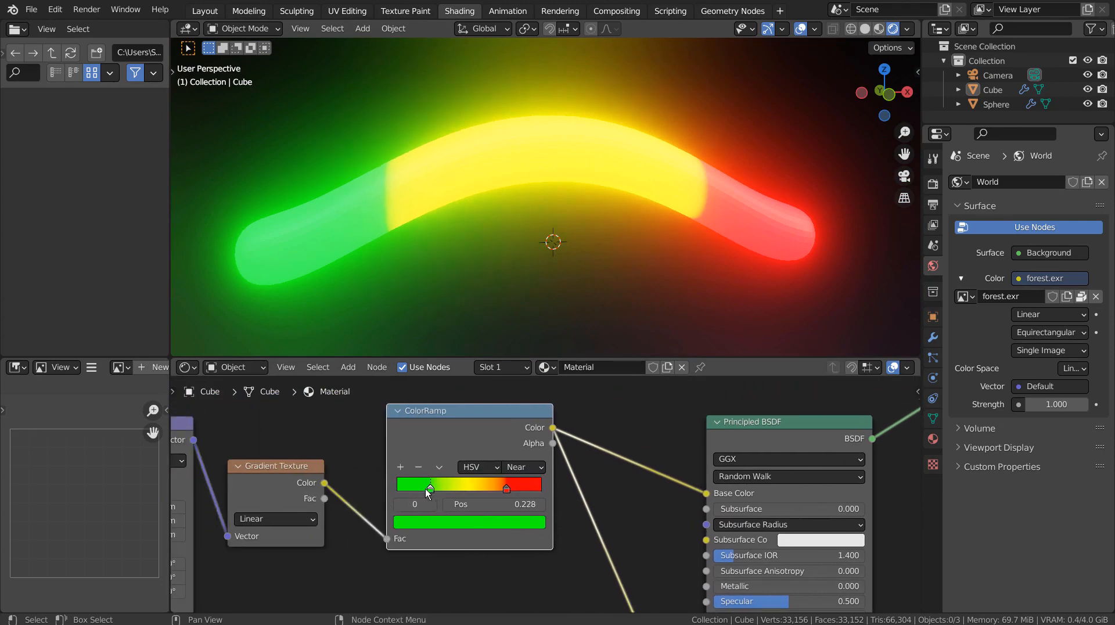
drag(430, 488, 504, 488)
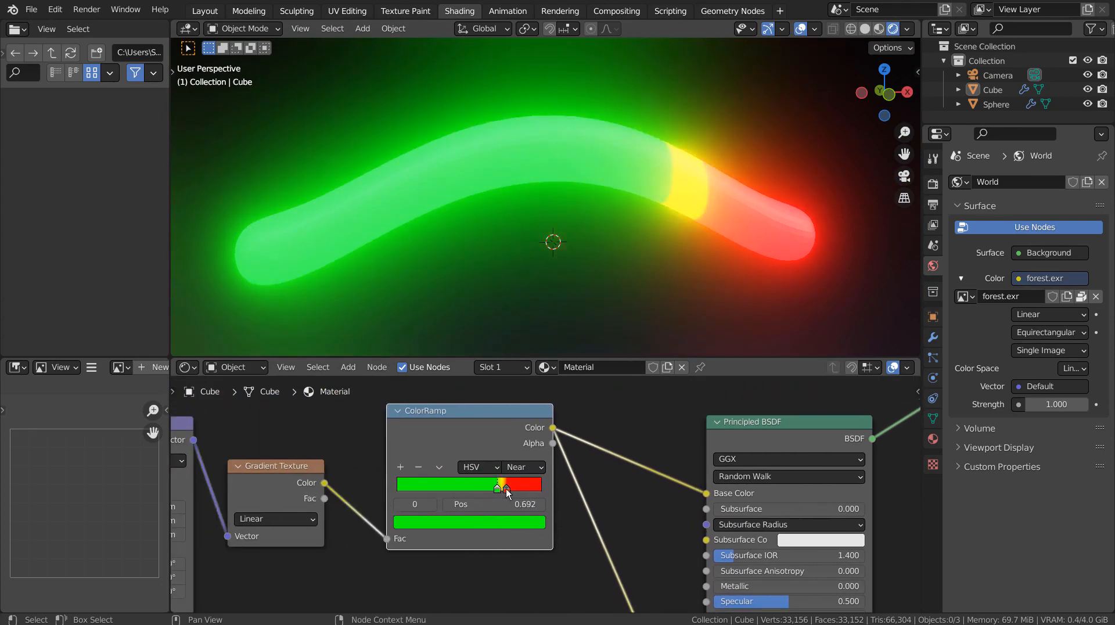
drag(498, 484, 522, 484)
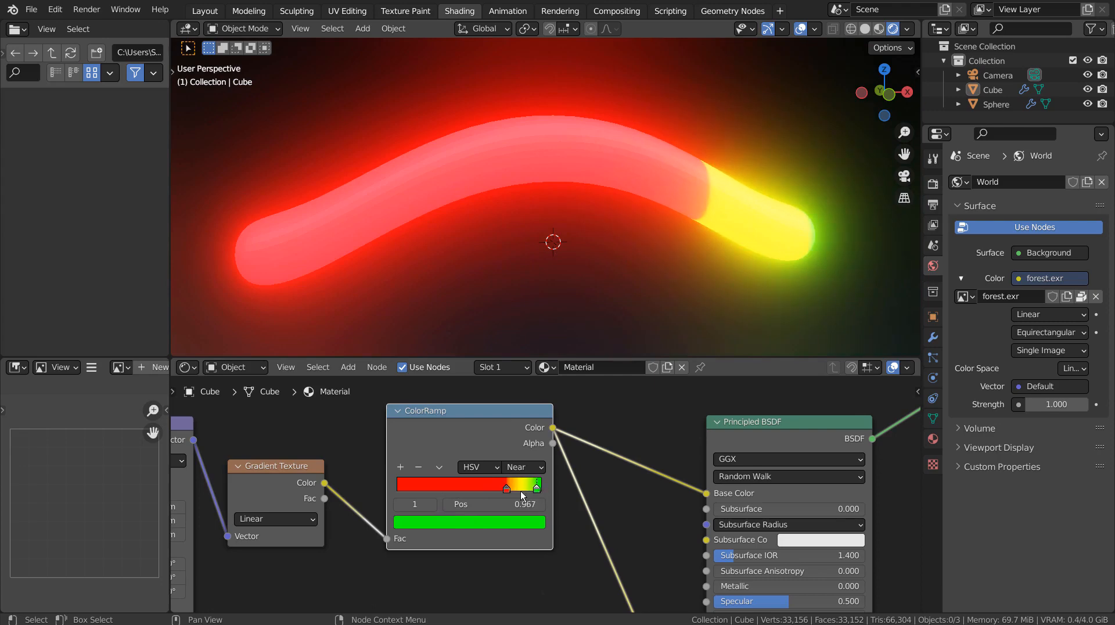
drag(523, 488, 443, 488)
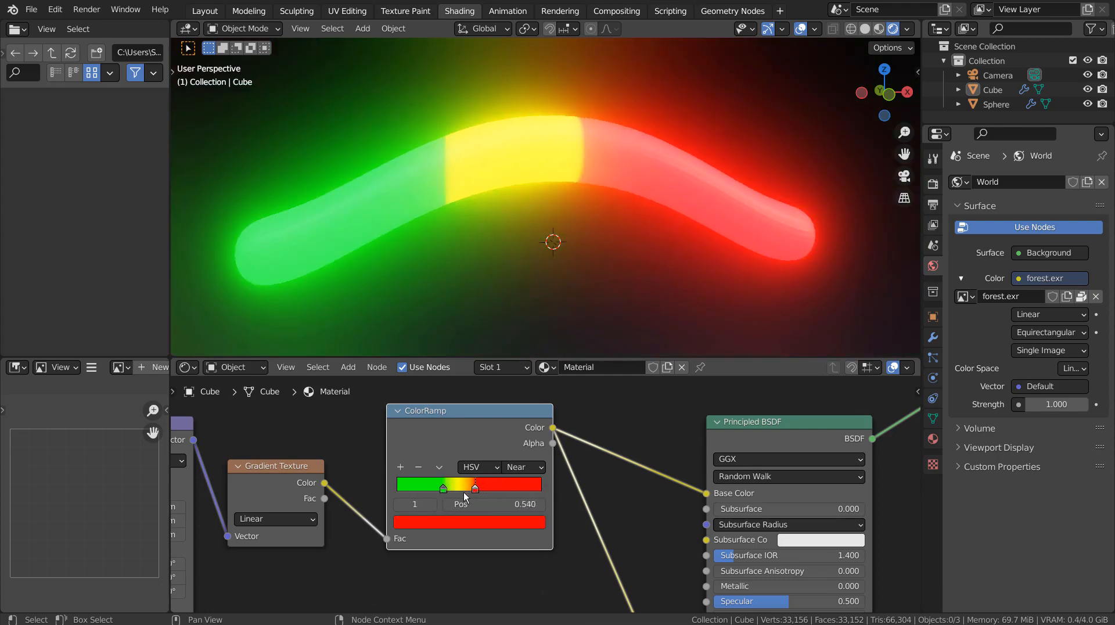
drag(472, 486, 479, 486)
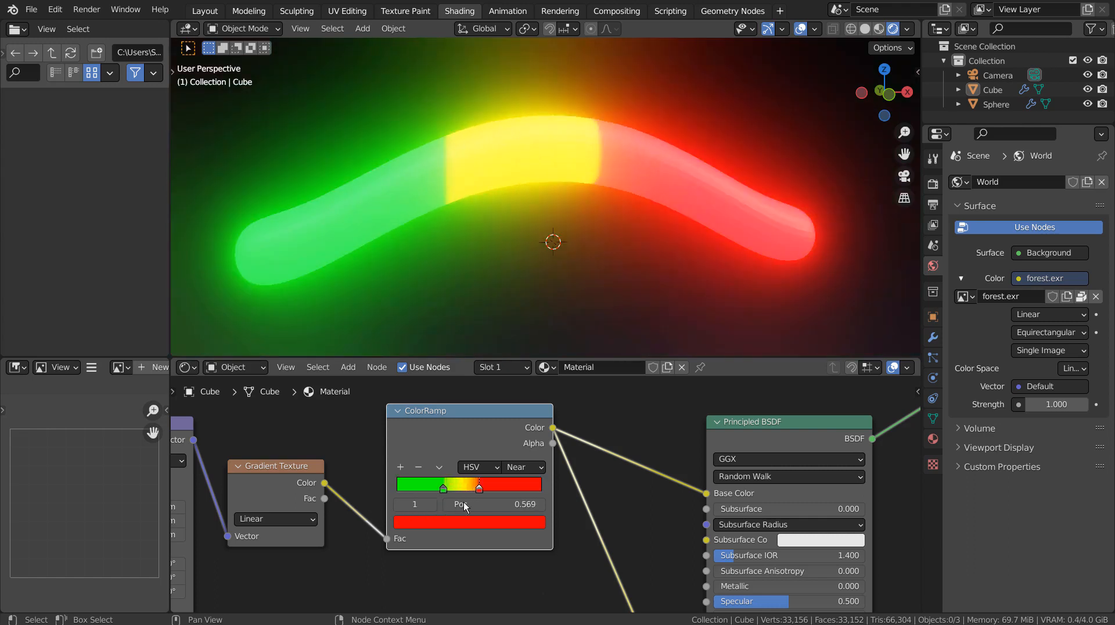
drag(443, 488, 497, 488)
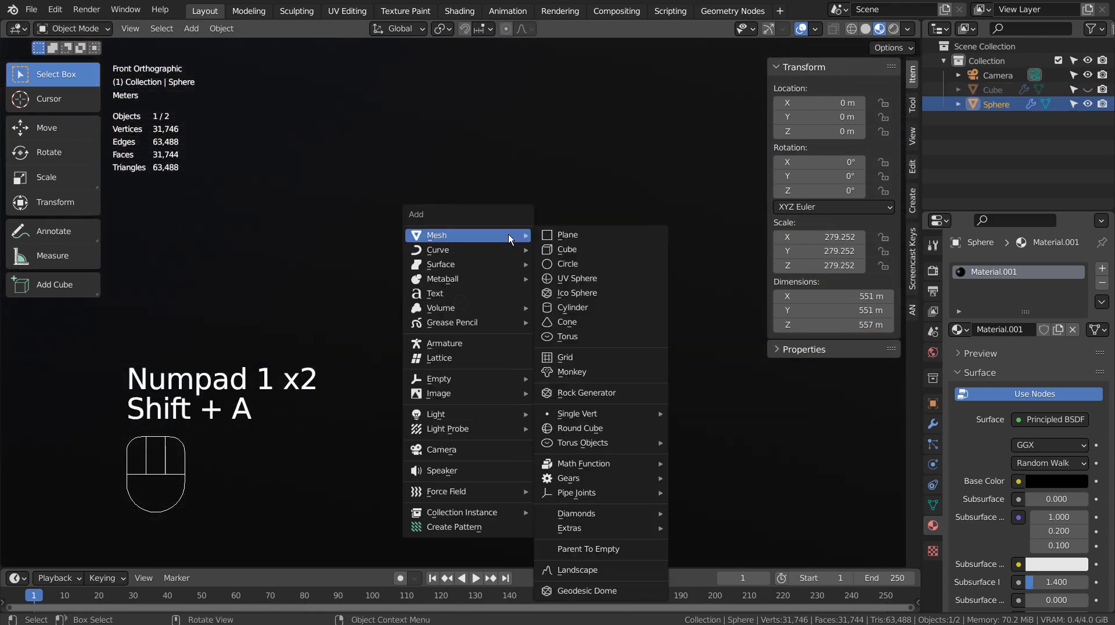
Add a cube, stretch it along X into a long bar, and lift its middle into an arch.
click(564, 249)
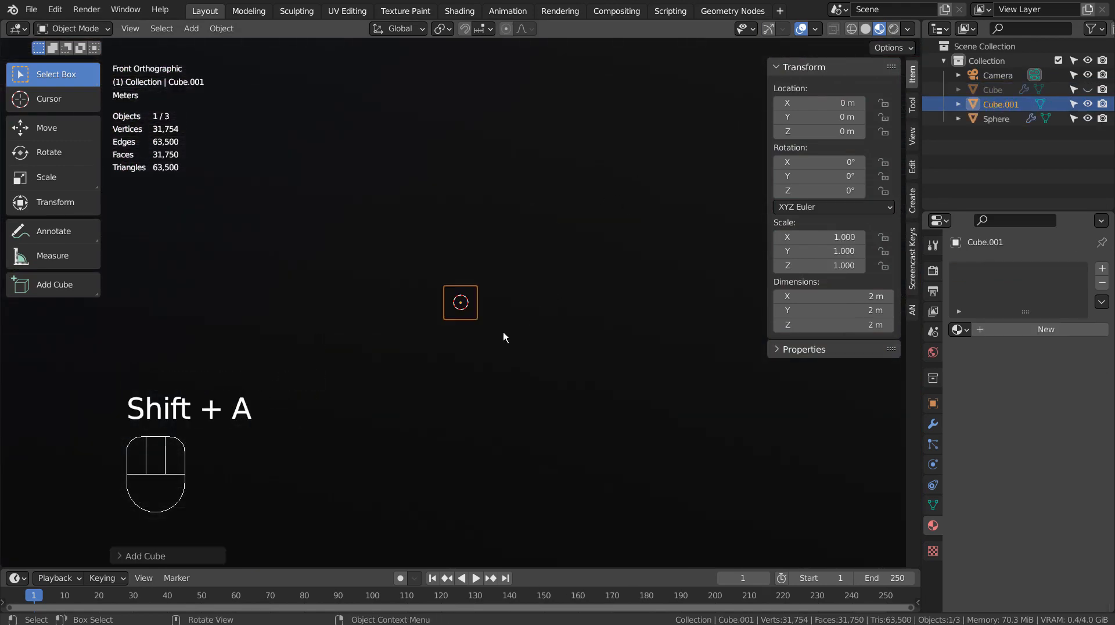
drag(462, 320, 541, 412)
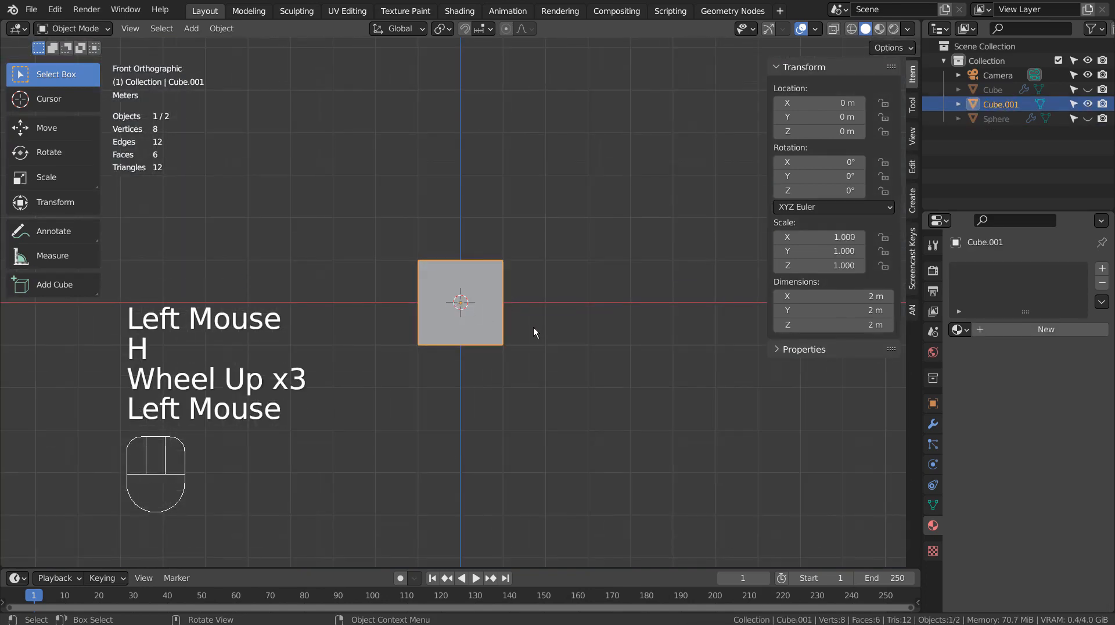
key(s)
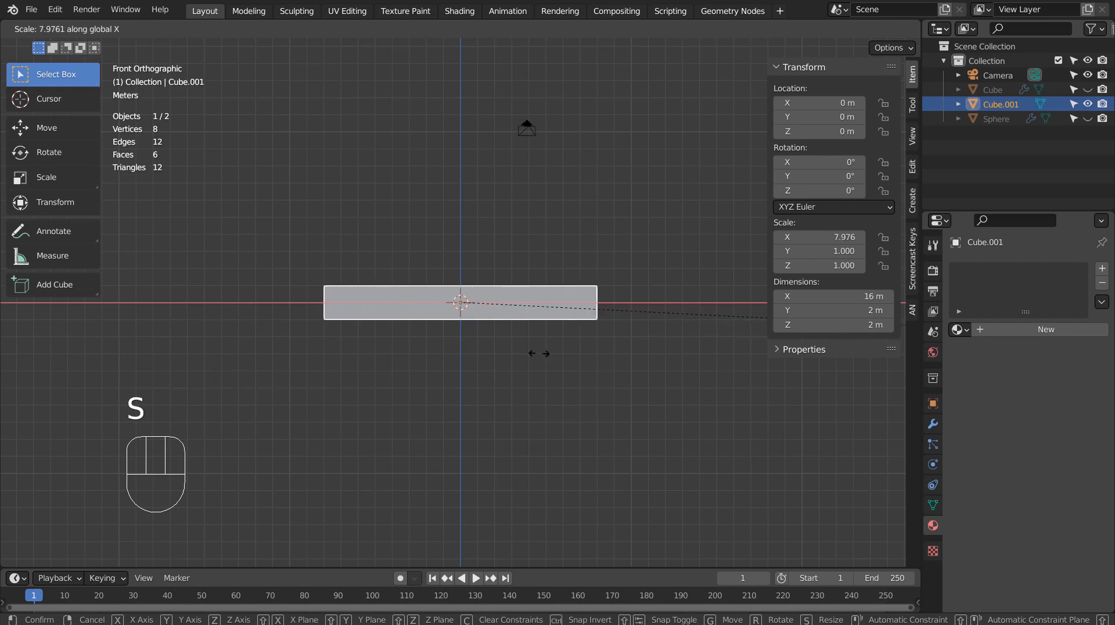
key(Tab)
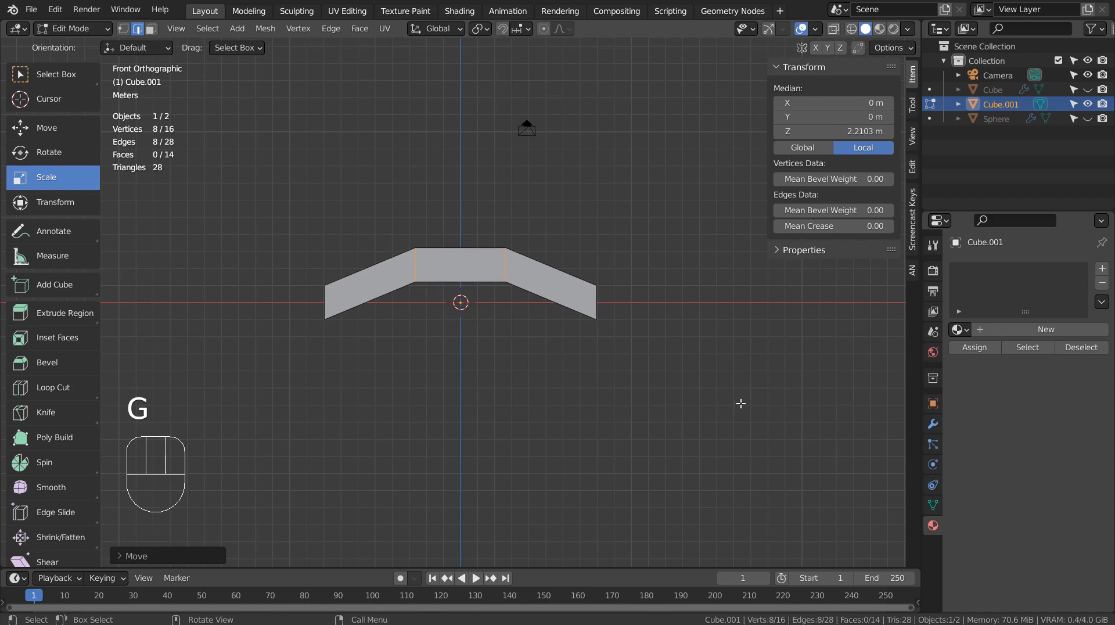
key(Tab)
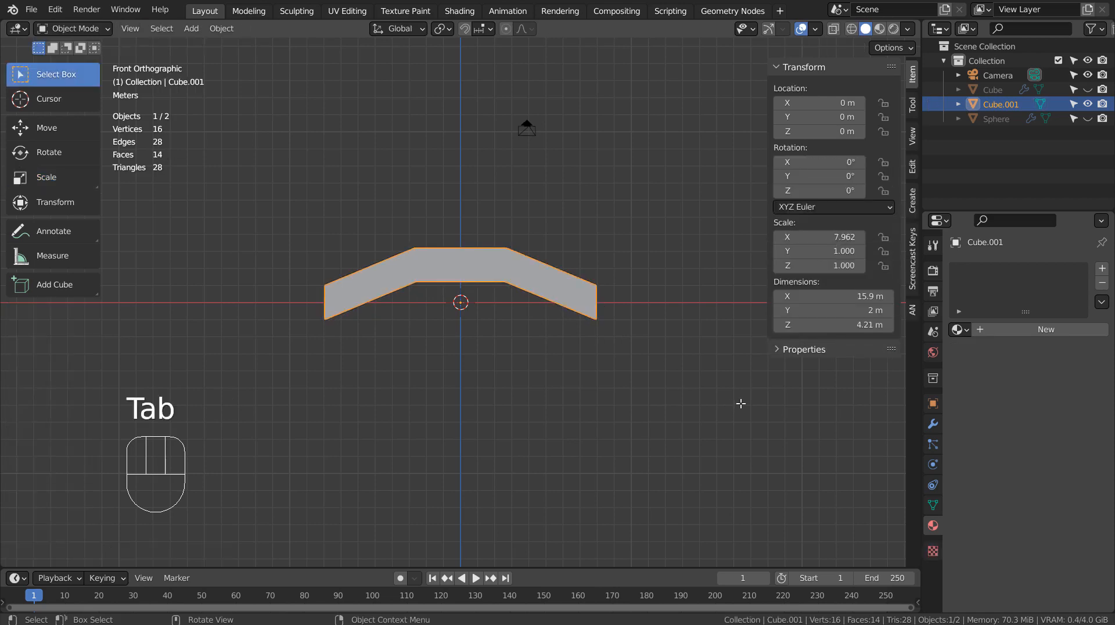
Add a Subdivision Surface modifier with Ctrl+3 and loop cuts near the arch ends.
key(Ctrl+3)
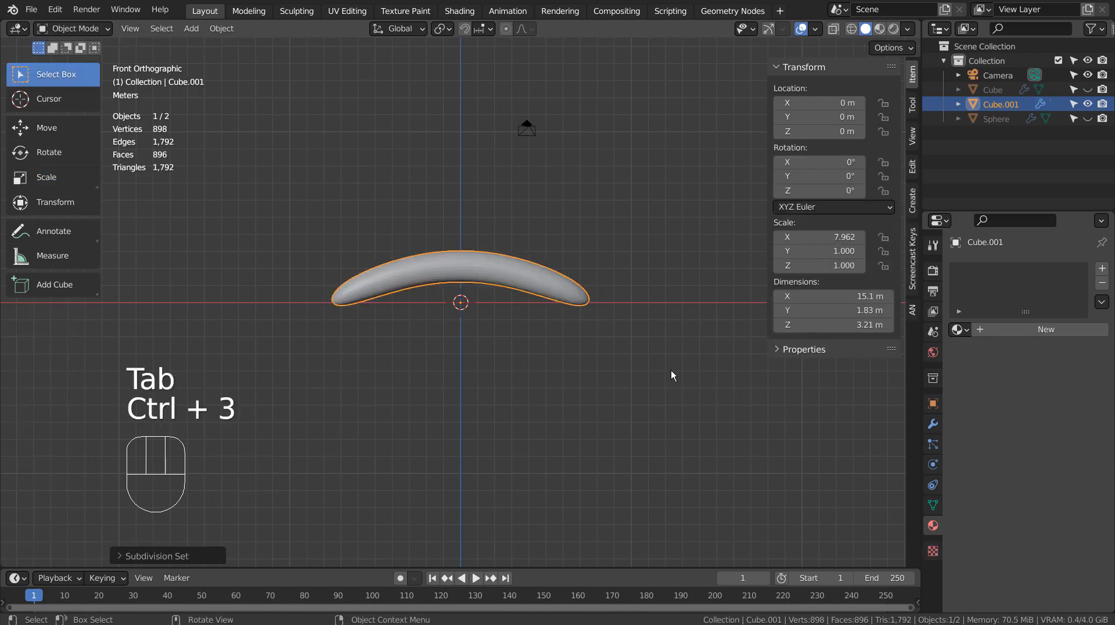
key(Tab)
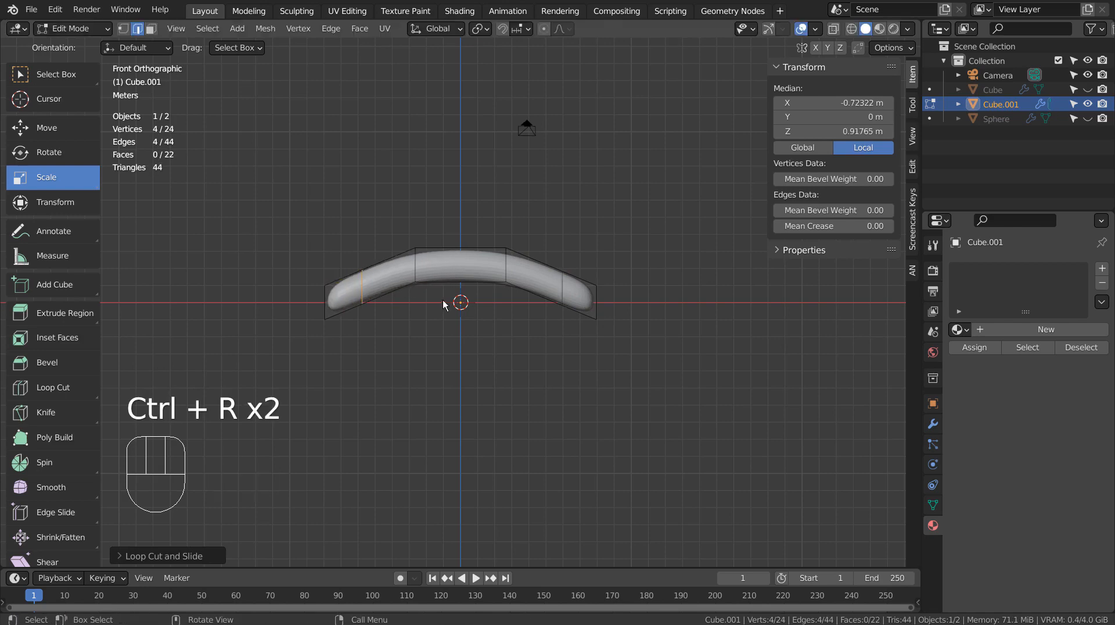
key(Tab)
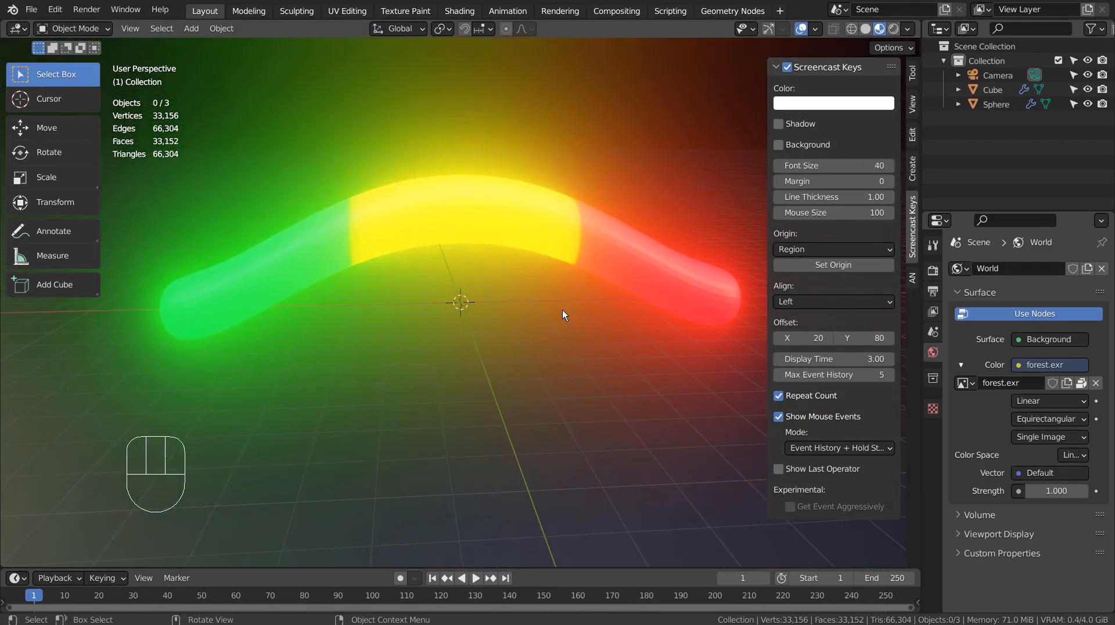
Zoom out to reveal the large dark sphere around the tube, then zoom back in.
scroll(down, 3)
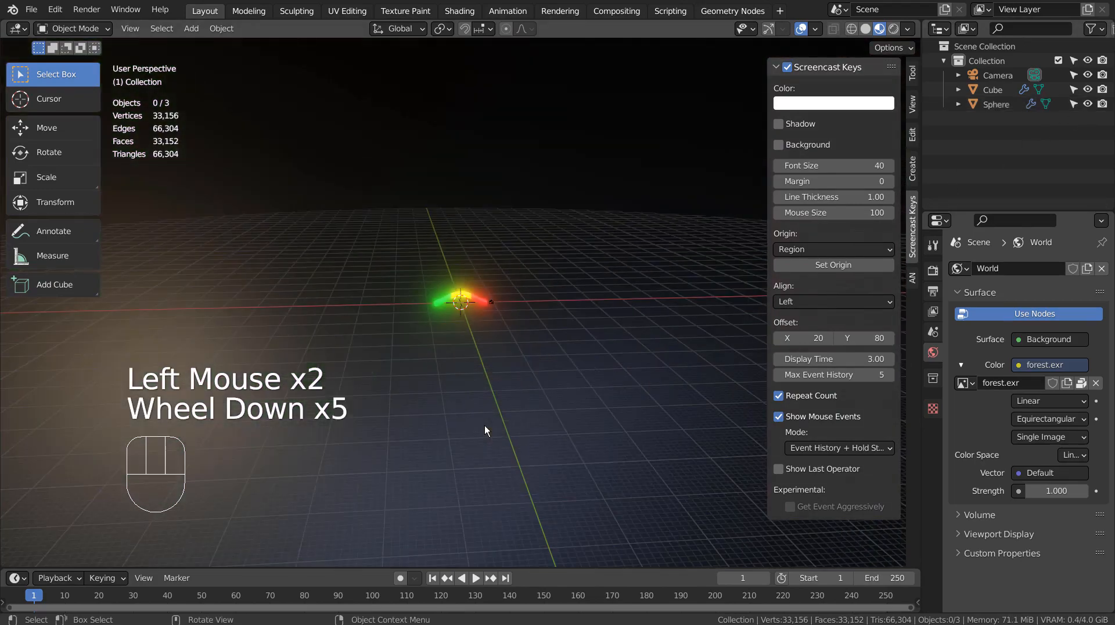
scroll(down, 3)
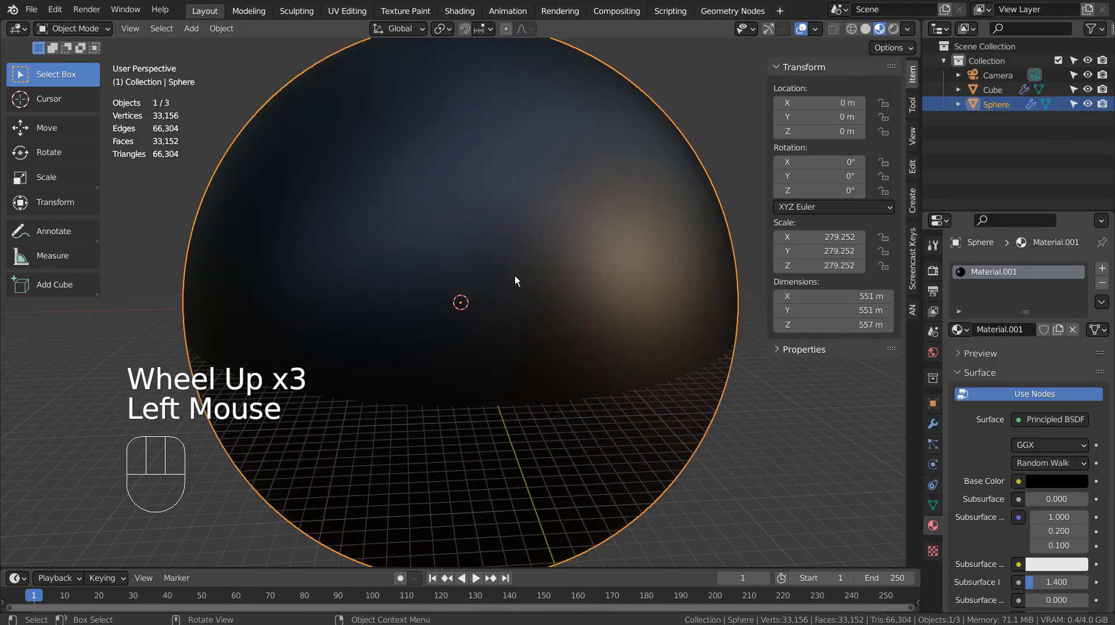
scroll(up, 3)
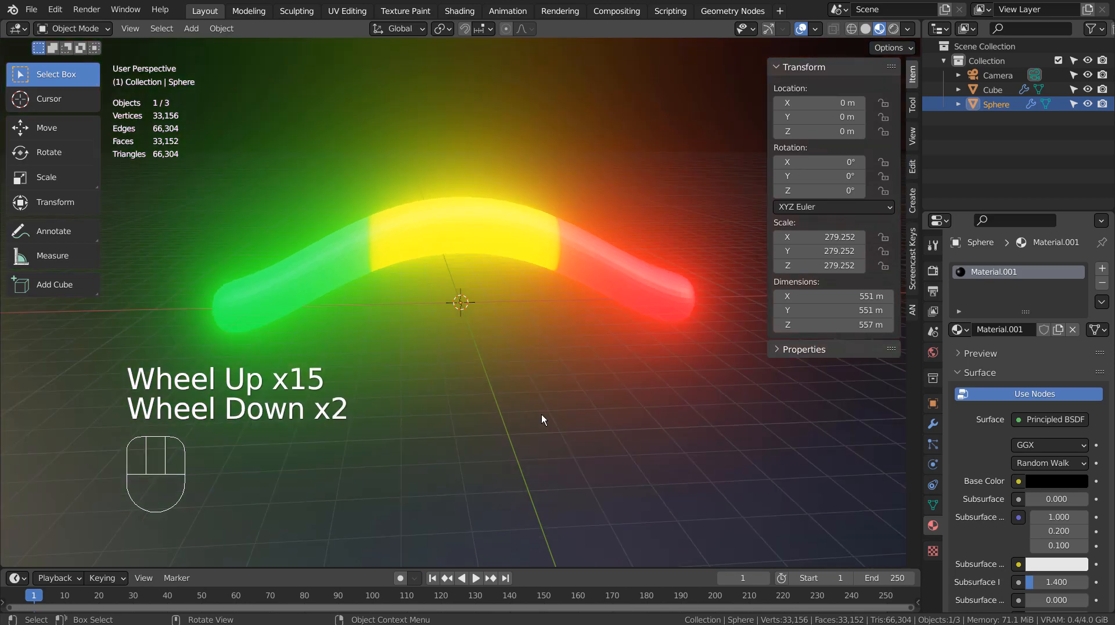
scroll(down, 3)
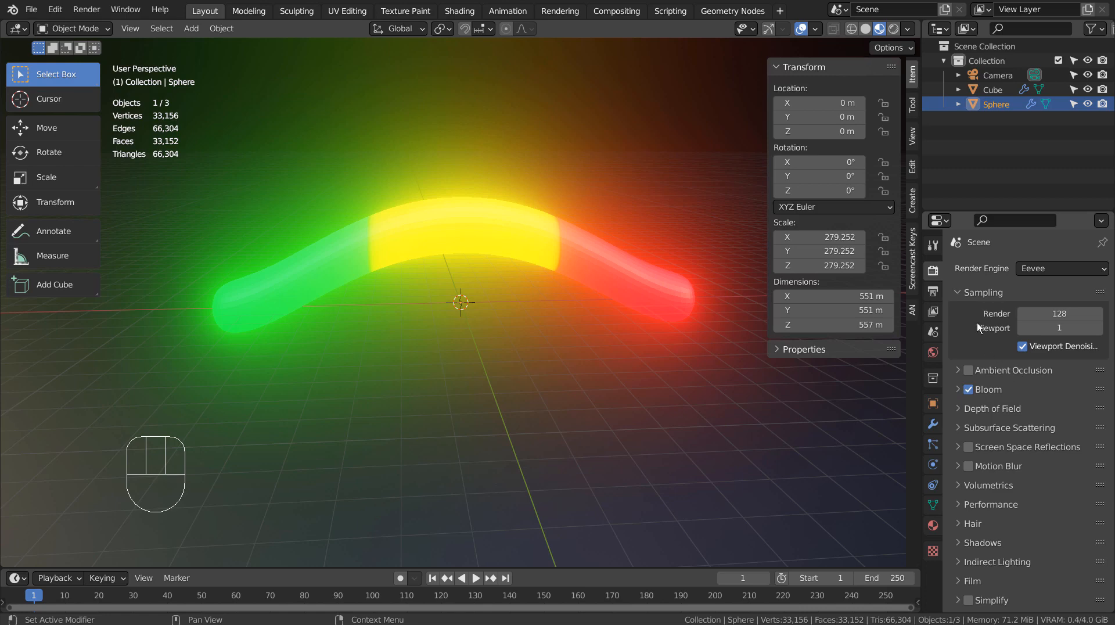
Save the scene as blueprint.blend from the File menu.
click(35, 10)
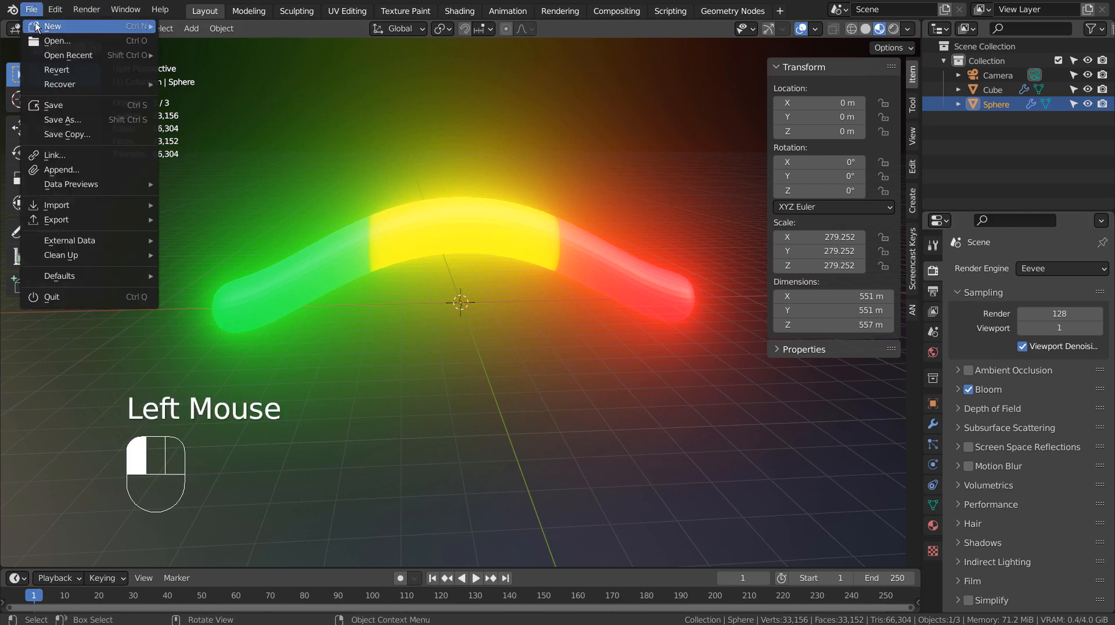
key(ctrl+s)
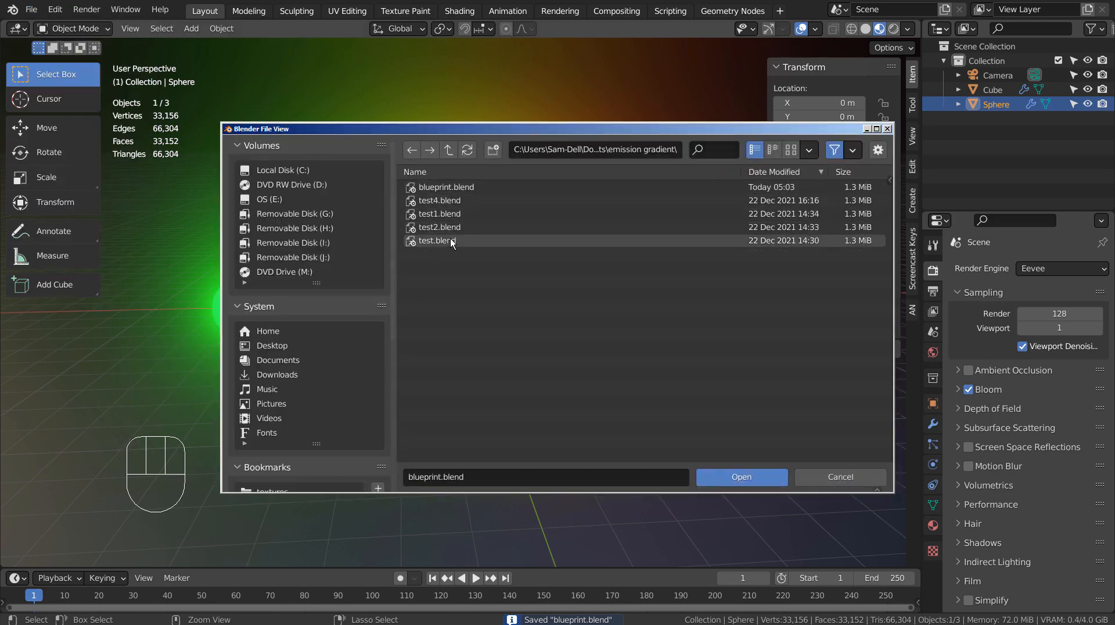
Switch workspaces to preview the glowing tube and set render resolution to 50%.
click(616, 11)
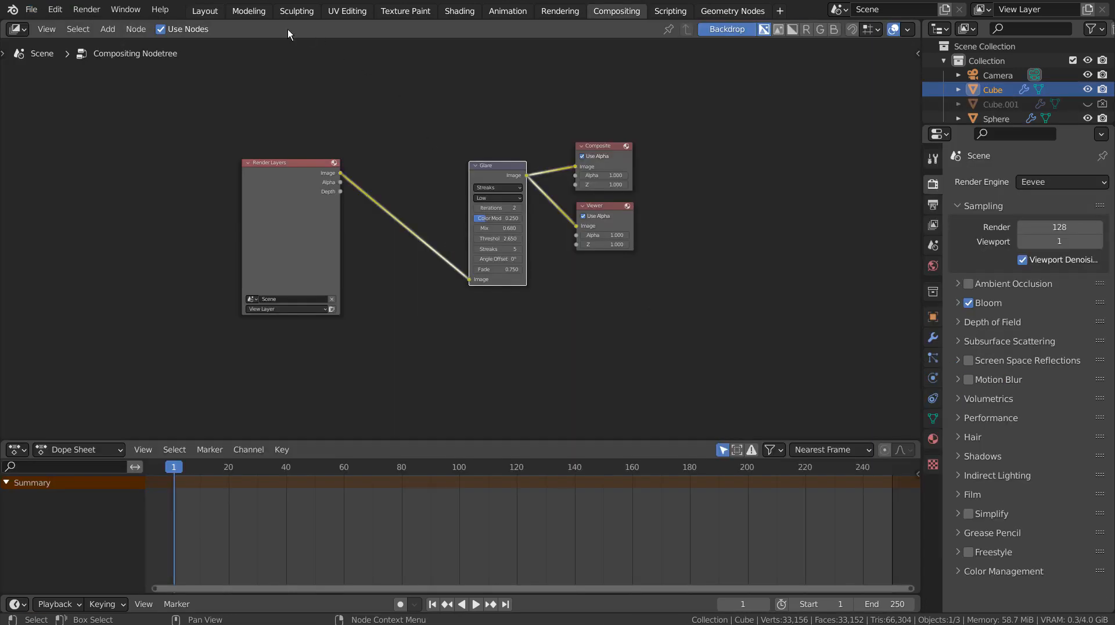
click(204, 11)
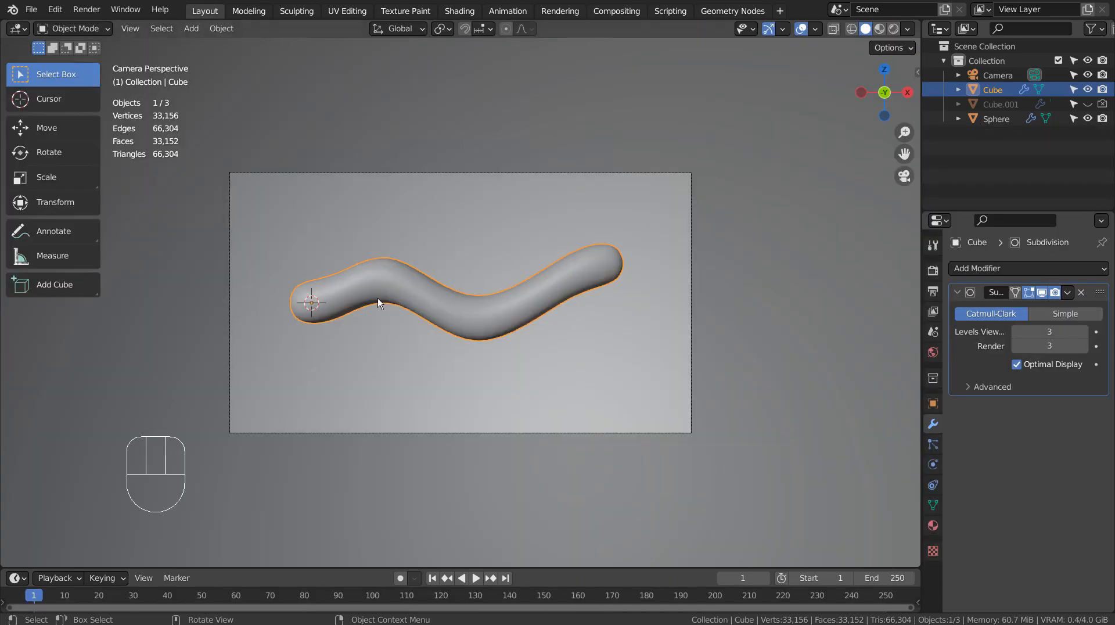
click(880, 29)
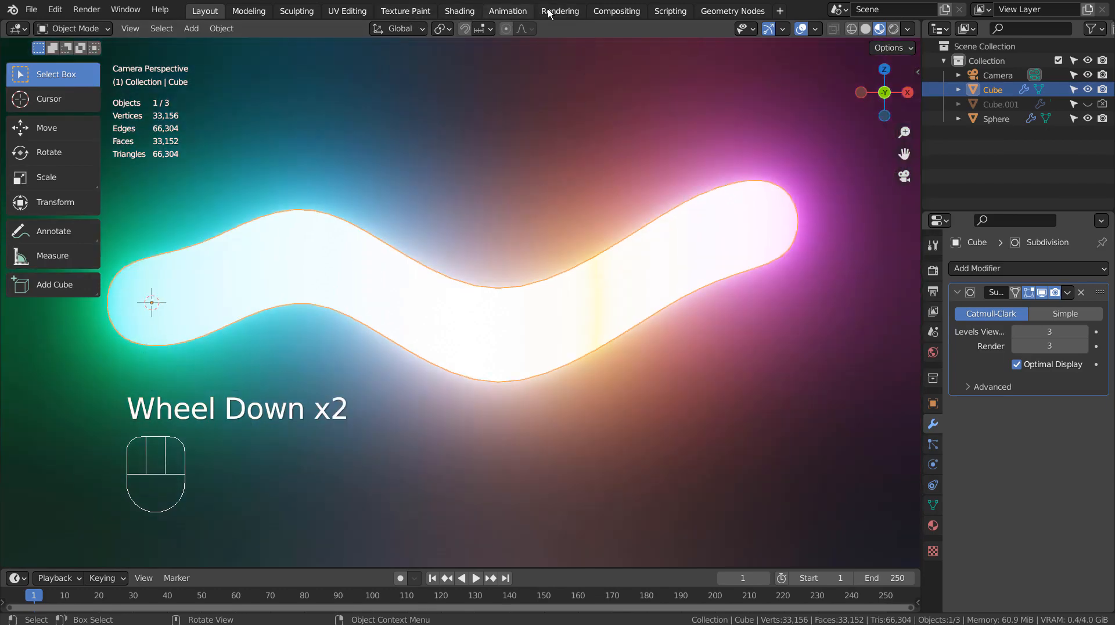
click(615, 11)
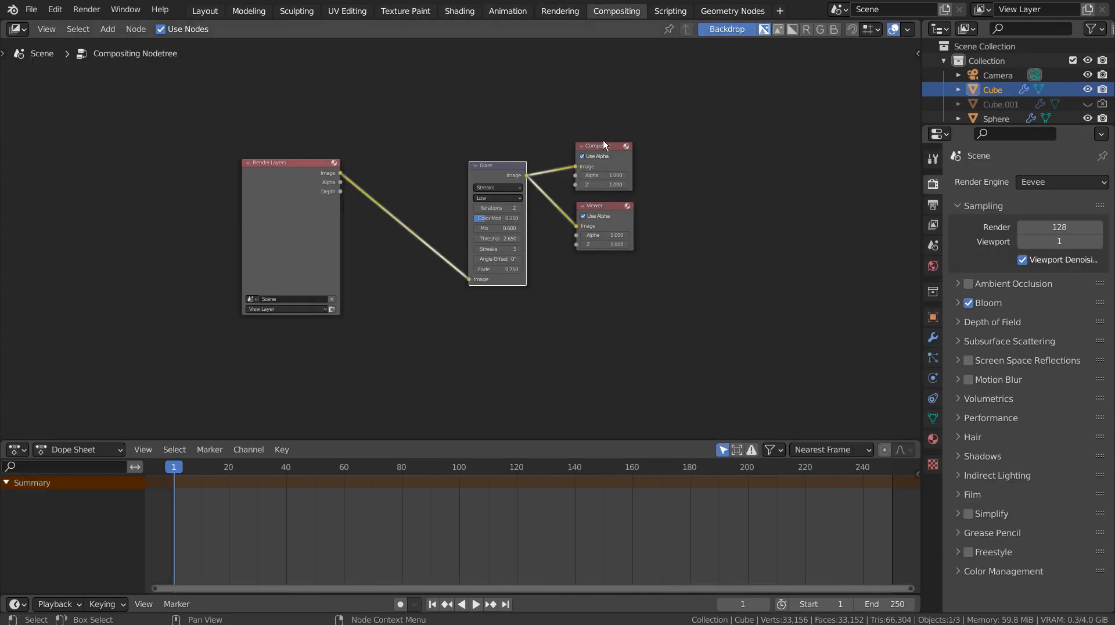
mouse_move(908, 191)
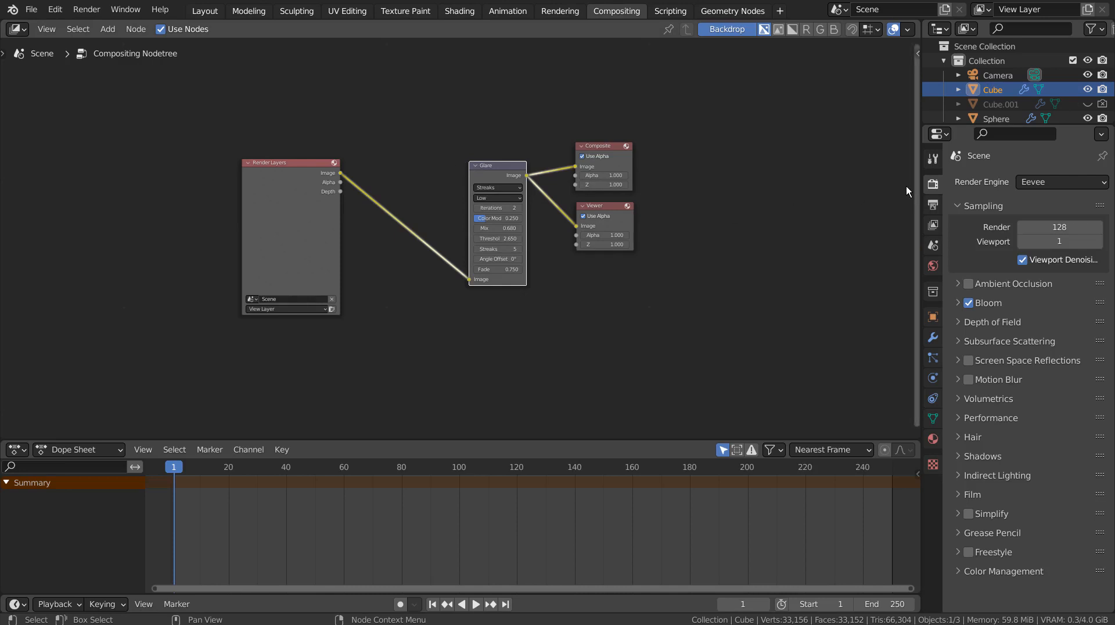
click(932, 204)
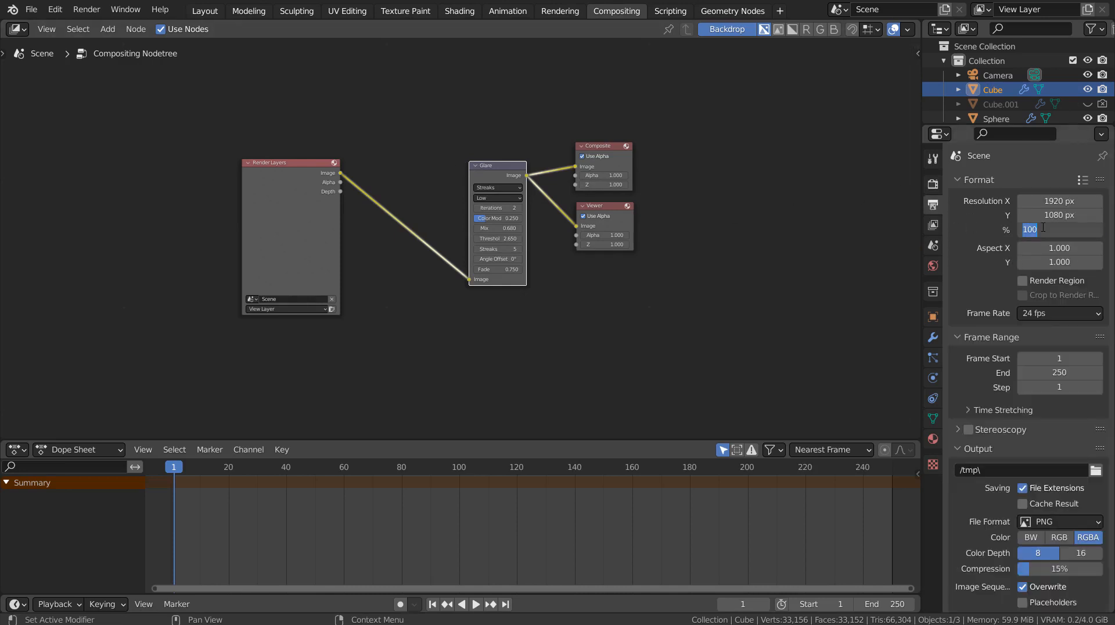
text(50)
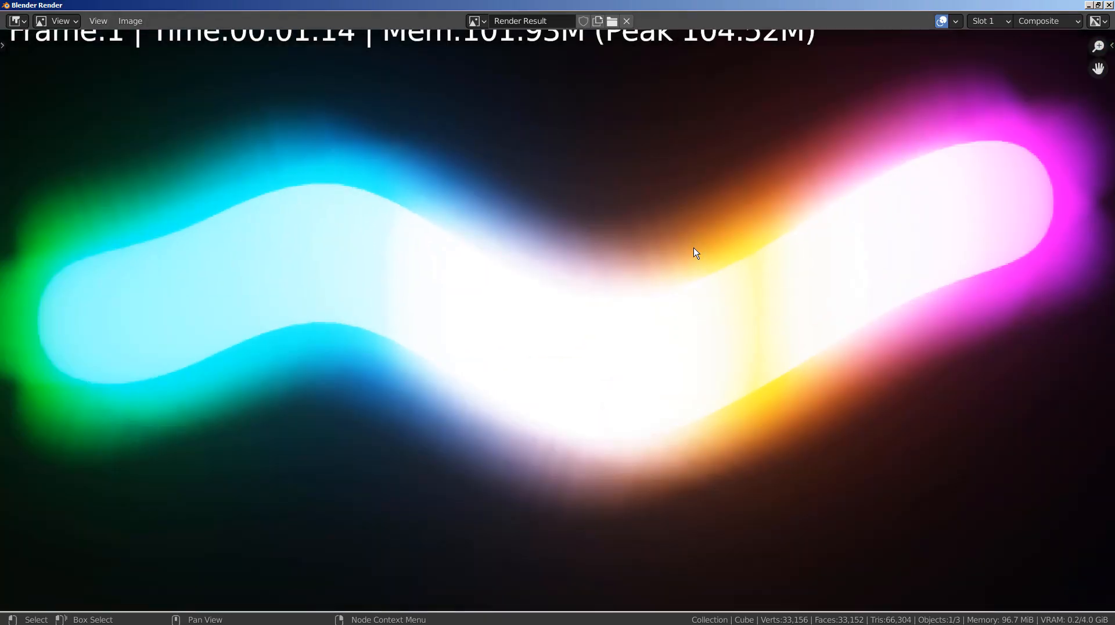
mouse_move(775, 391)
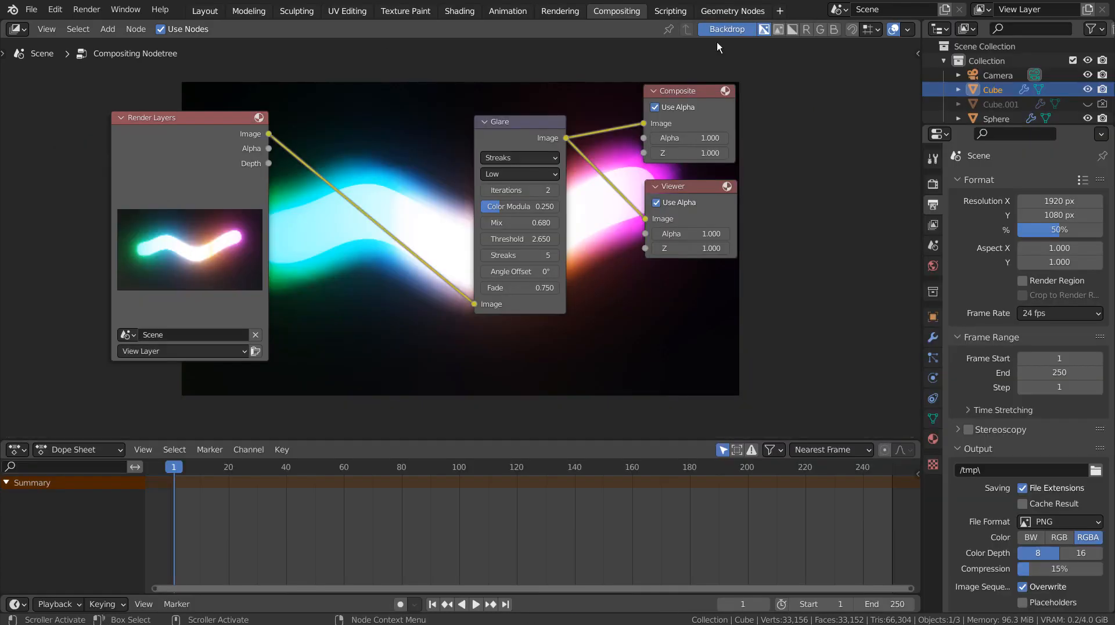
In the maximized Shading node editor, add a Principled BSDF via search.
click(458, 11)
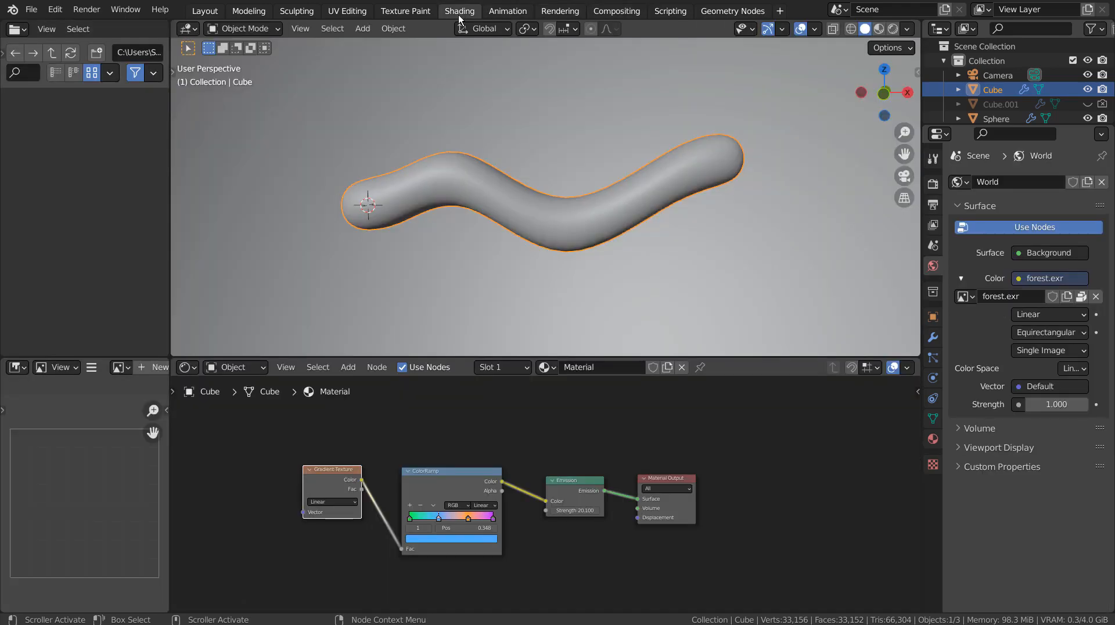
click(995, 118)
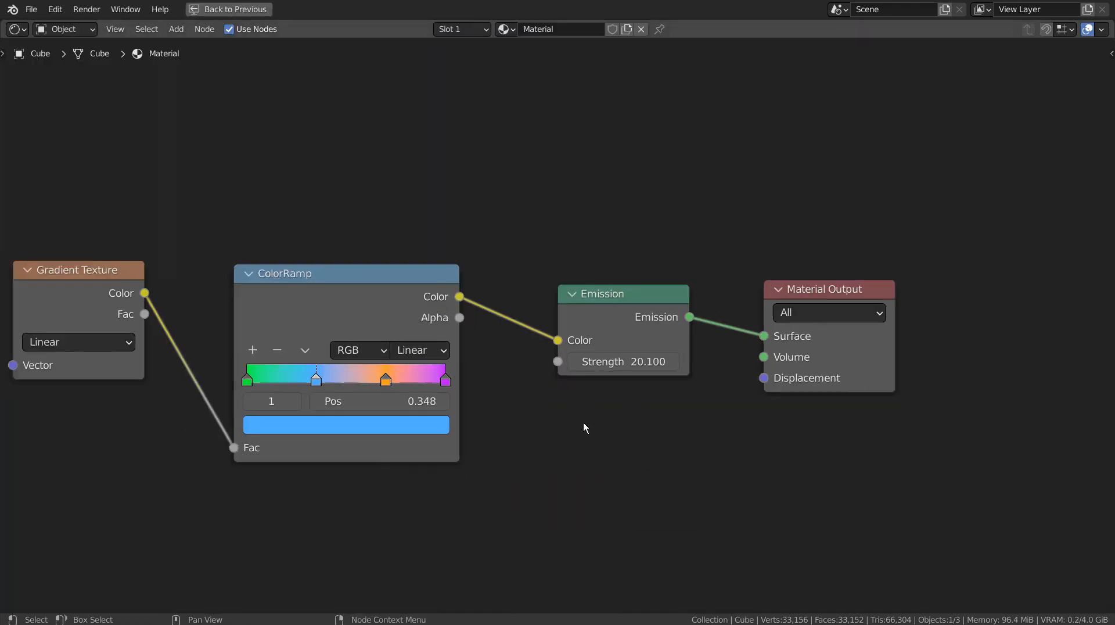
scroll(down, 3)
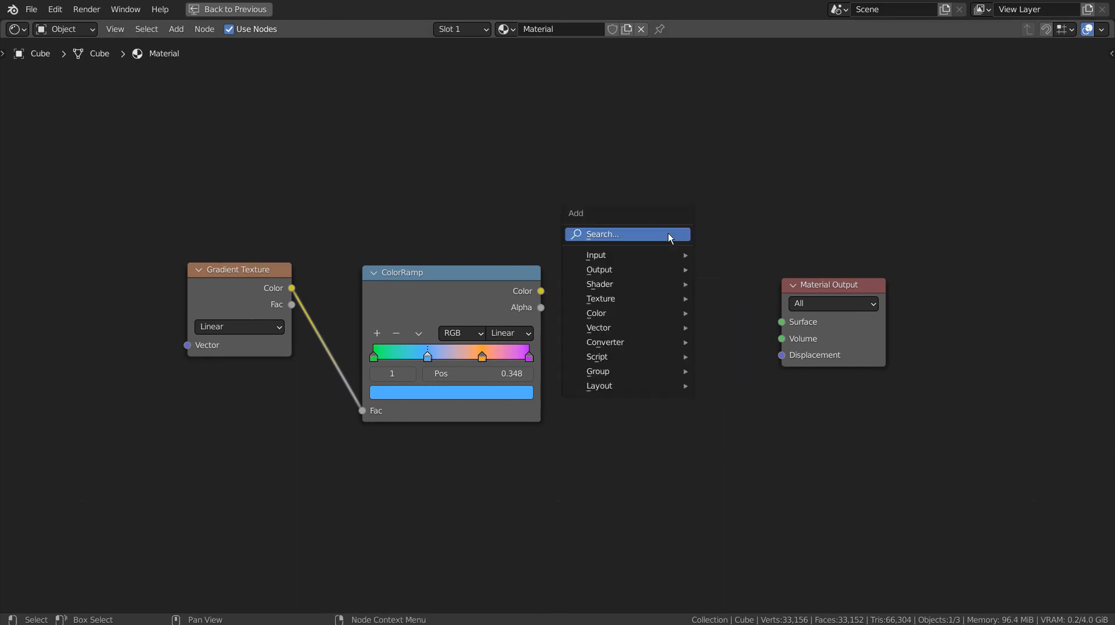
text(bsdf)
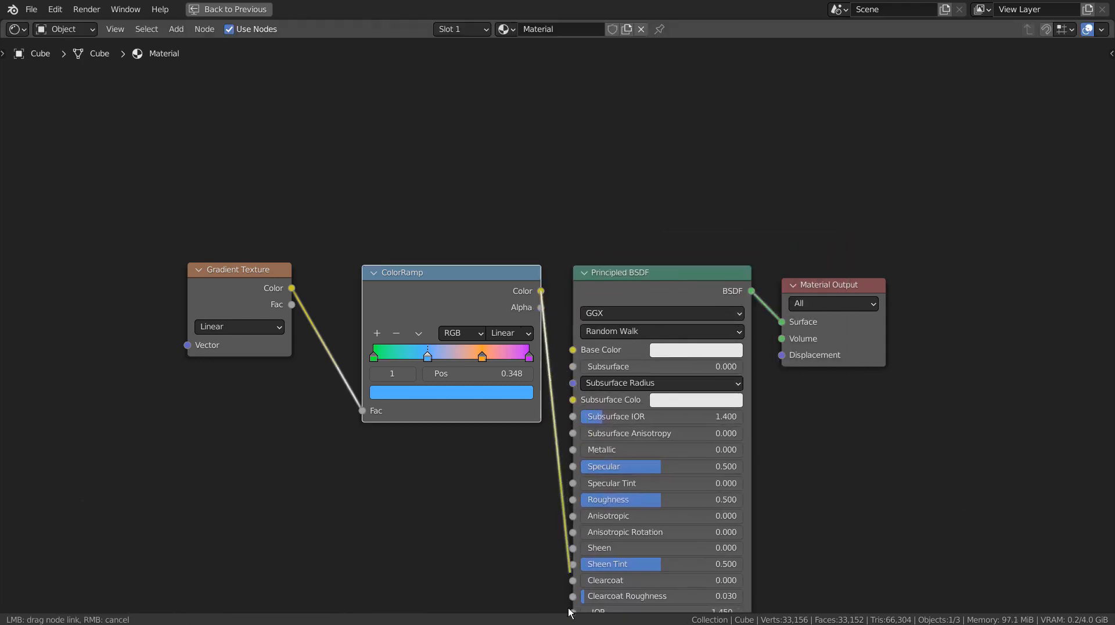
Connect the rainbow ColorRamp output into the Principled BSDF inputs.
scroll(down, 3)
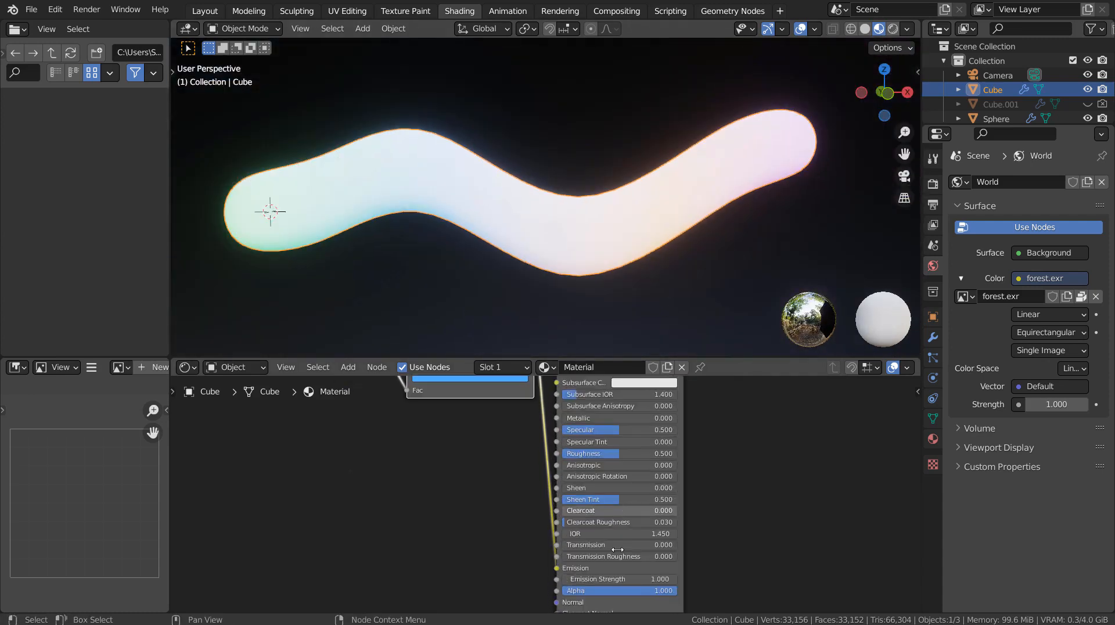
drag(597, 578, 647, 578)
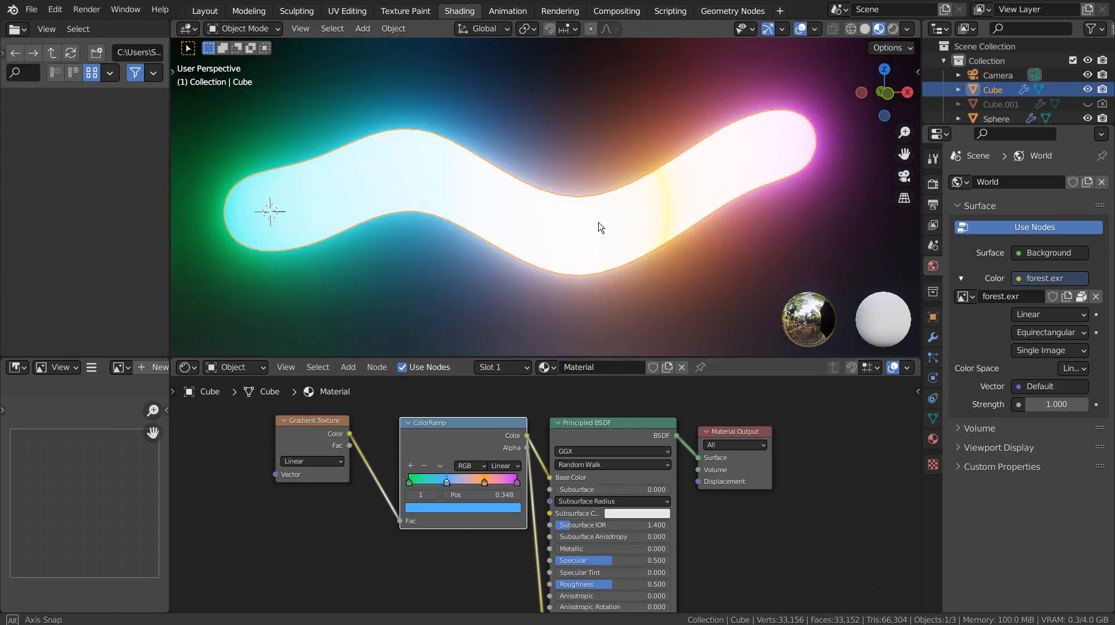
drag(601, 227, 839, 216)
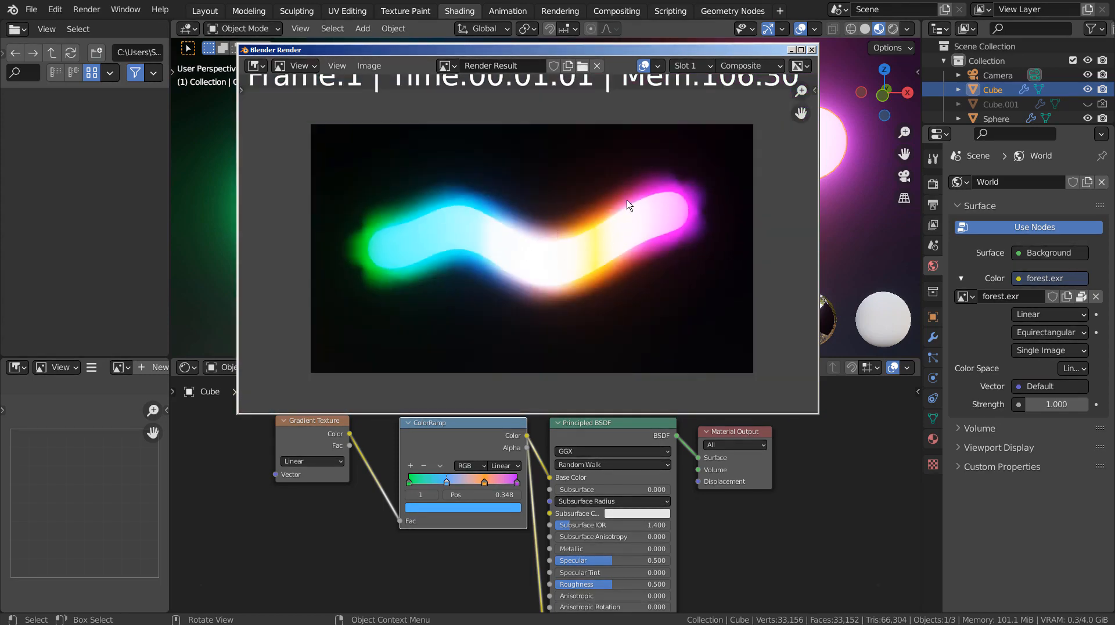
Close the render preview window to return to the compositor.
click(811, 49)
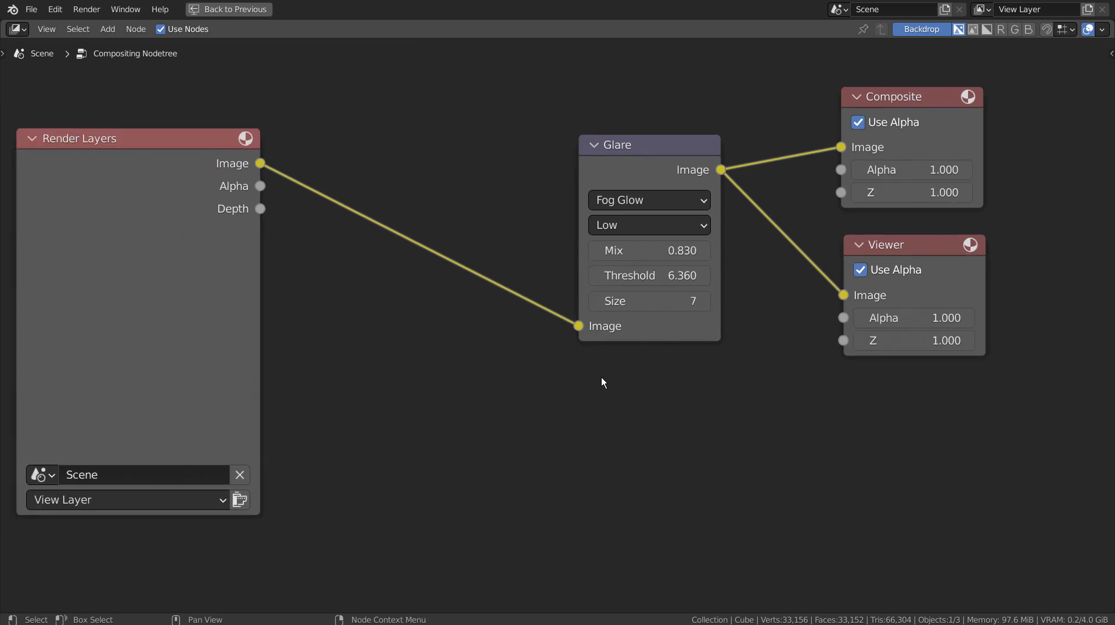
mouse_move(603, 392)
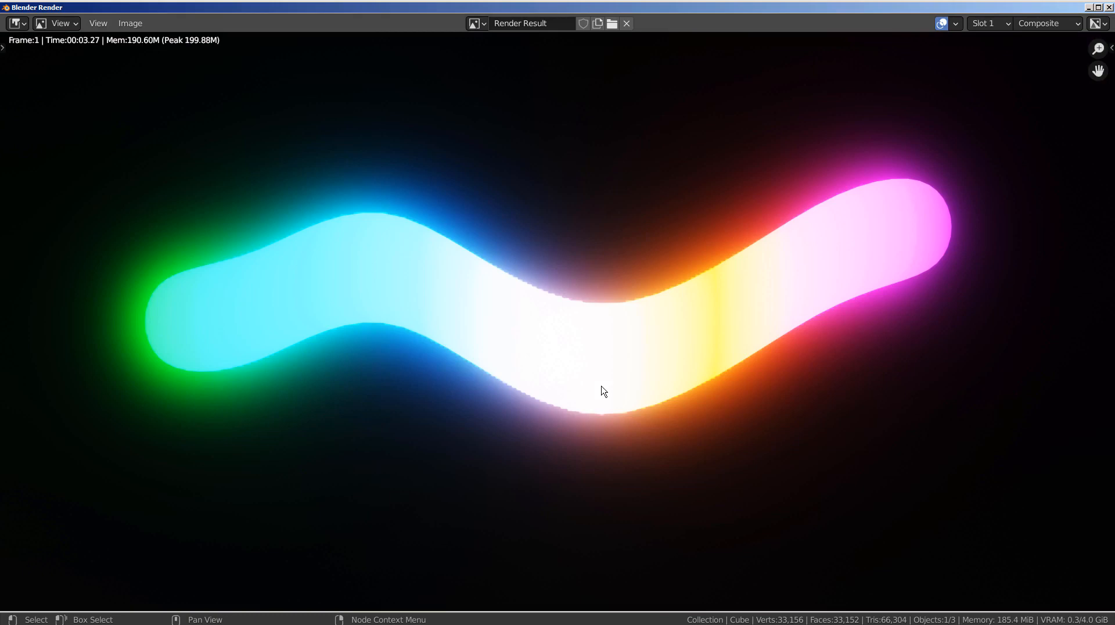
mouse_move(930, 211)
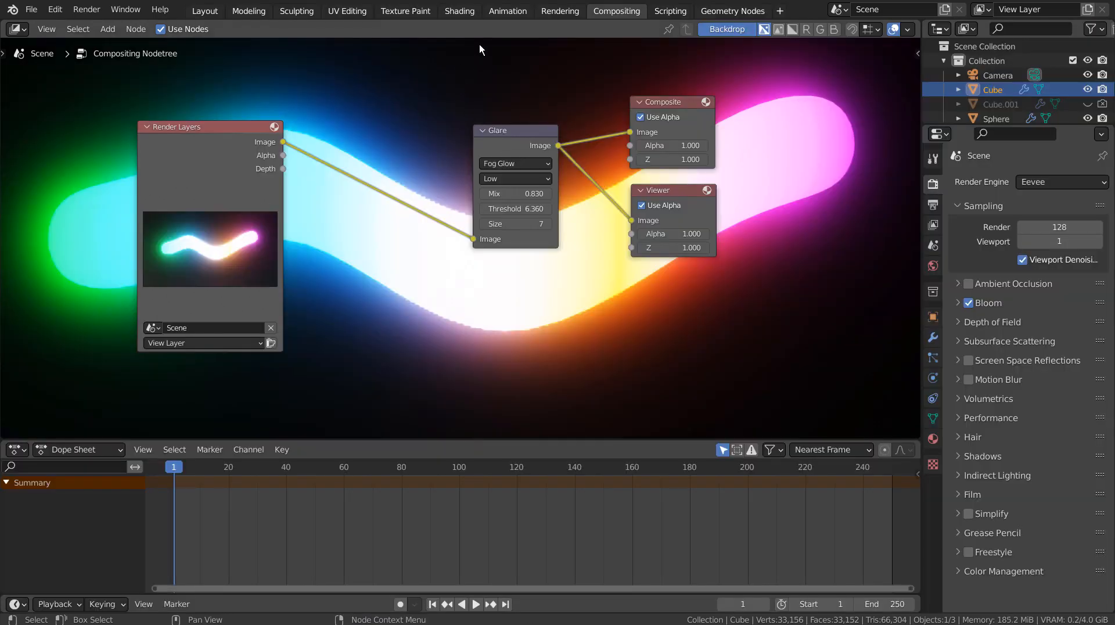
click(32, 9)
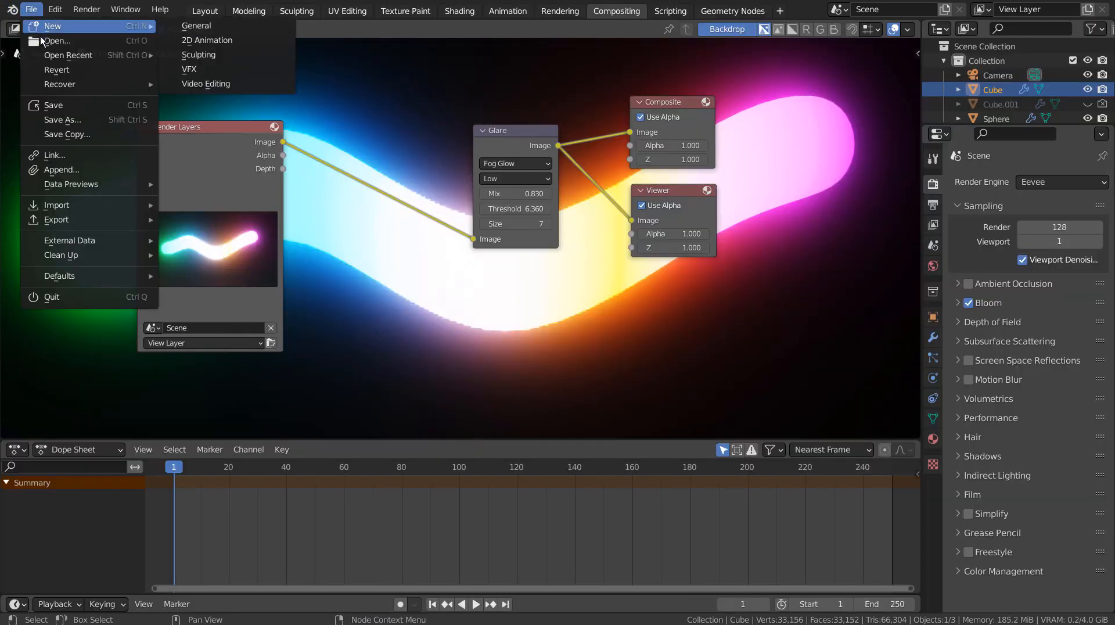
click(55, 41)
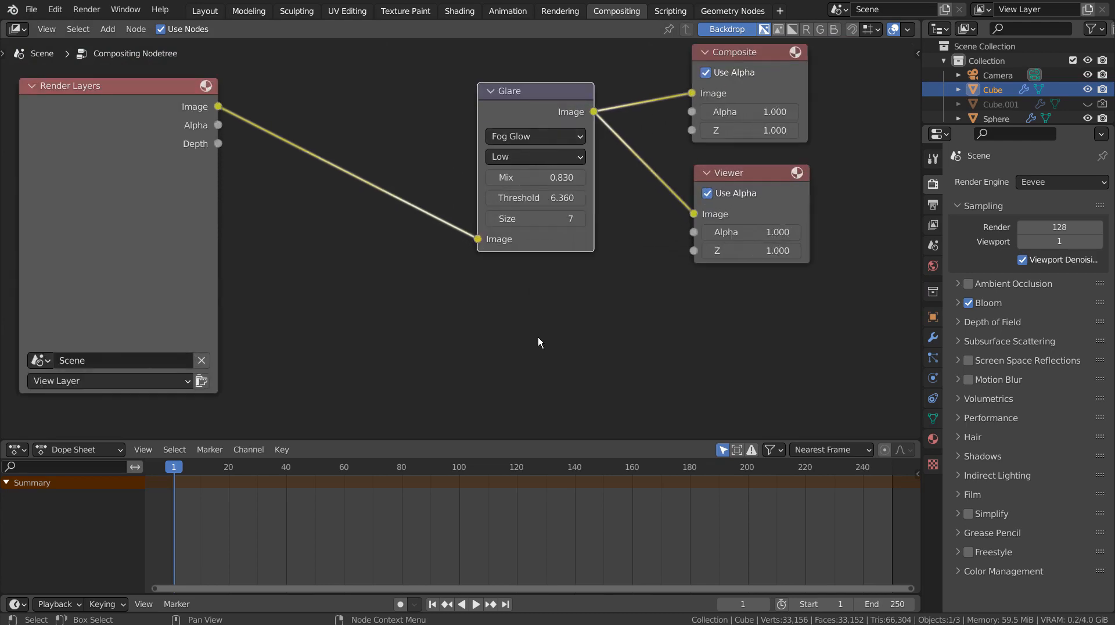
key(F12)
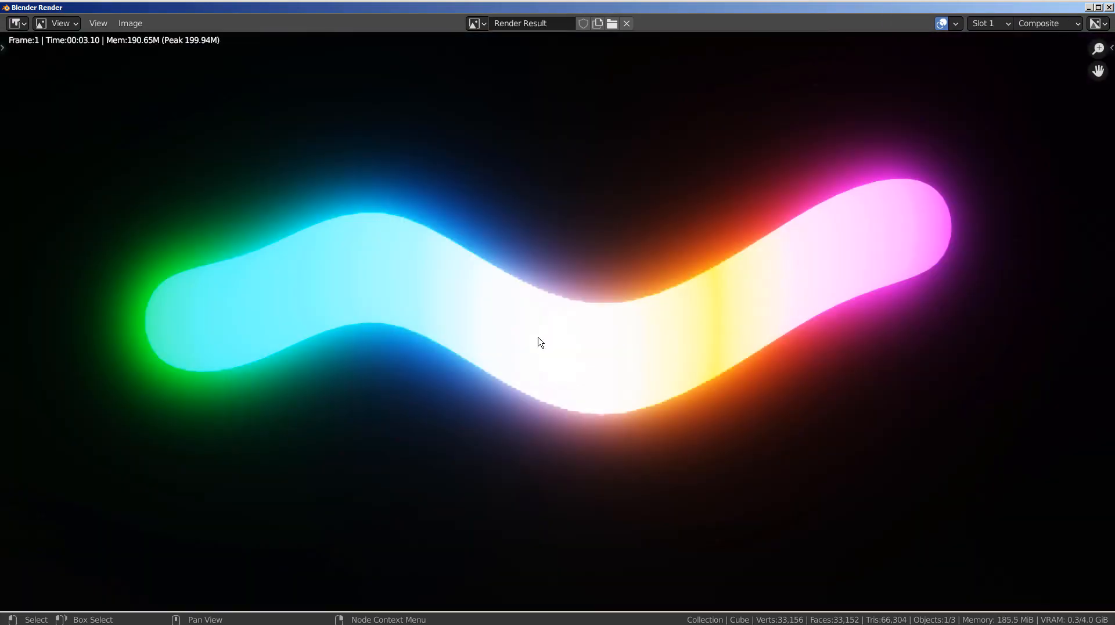
click(617, 11)
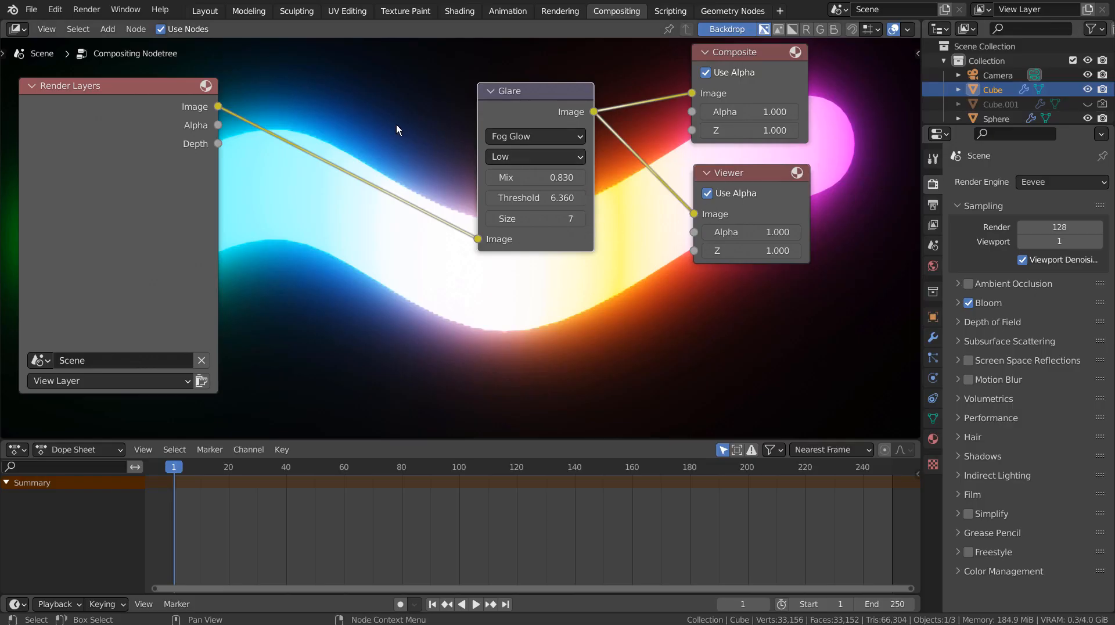
Set the Glare node to Ghosts with 2 iterations, colour modulation about 0.808 and mix 1.0.
click(534, 137)
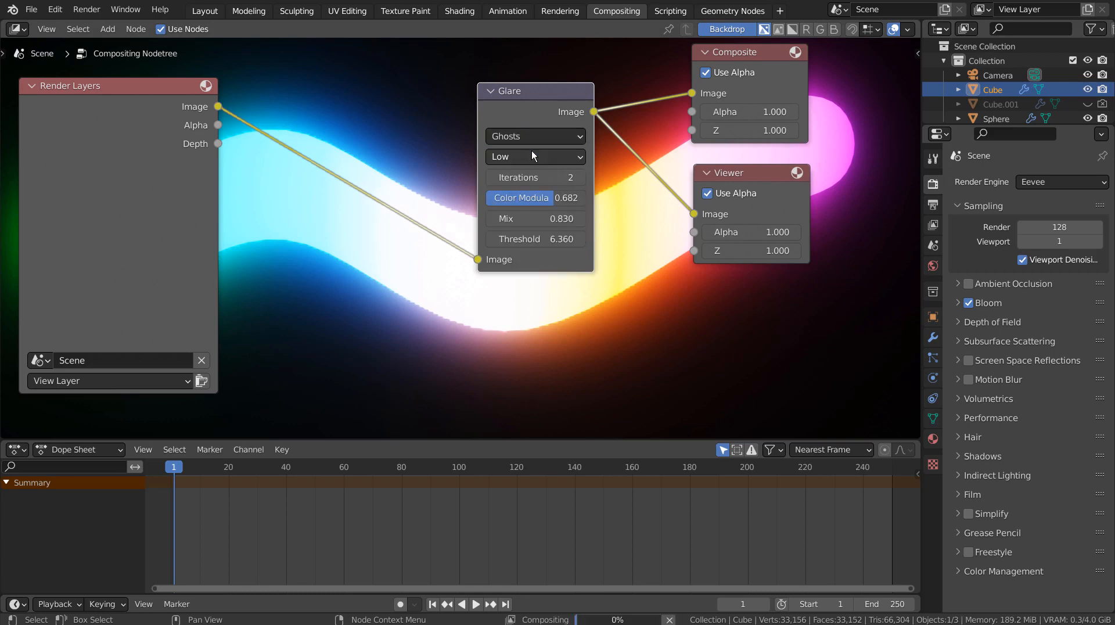
scroll(down, 3)
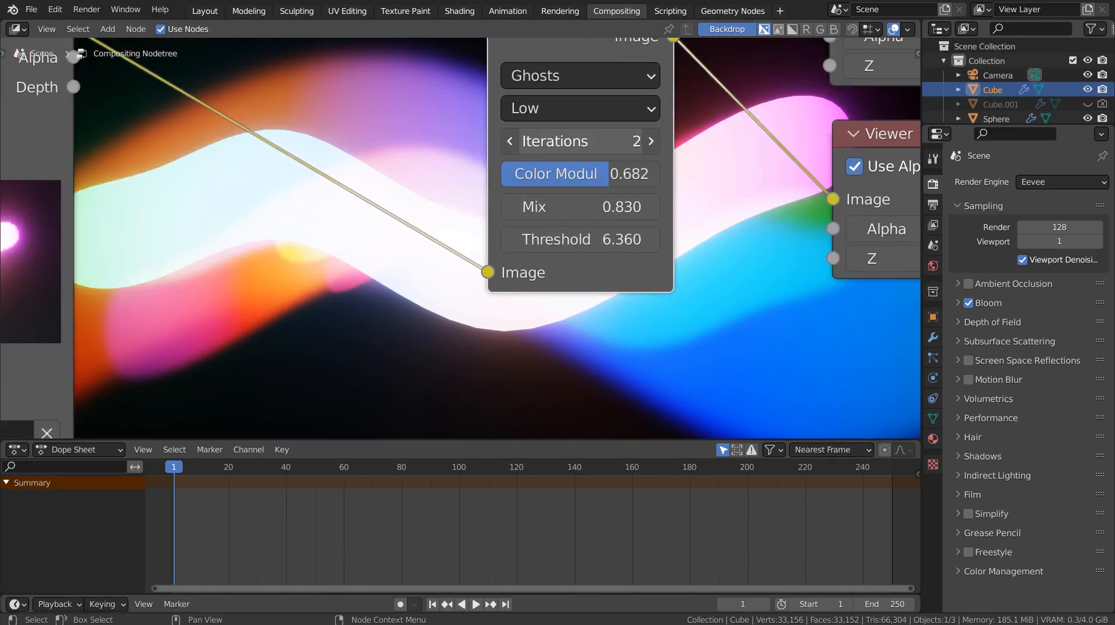
click(651, 141)
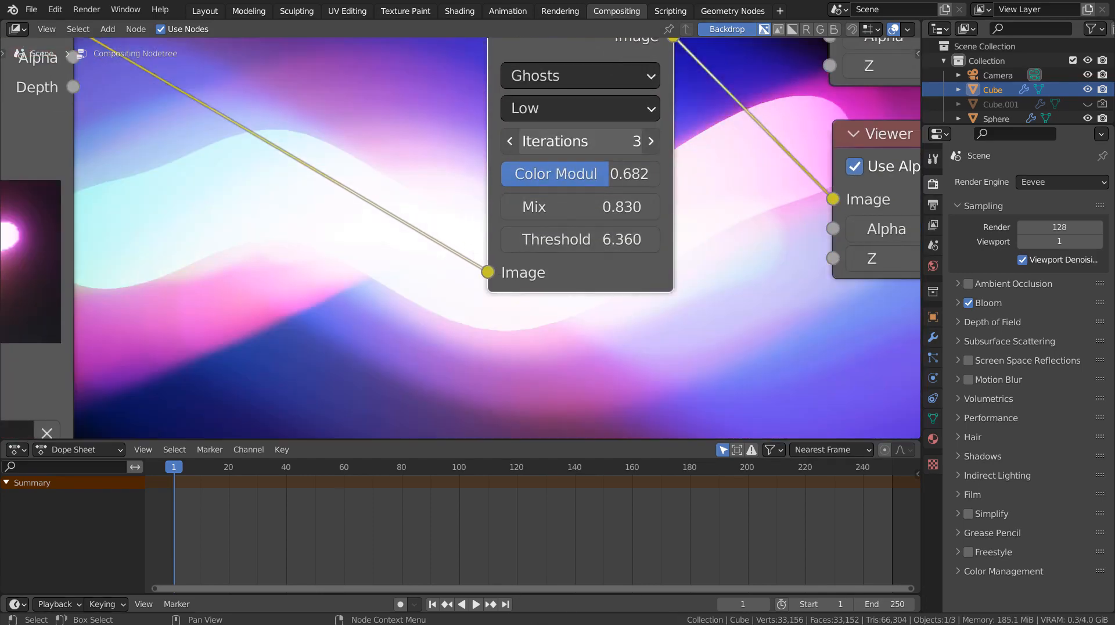
click(510, 141)
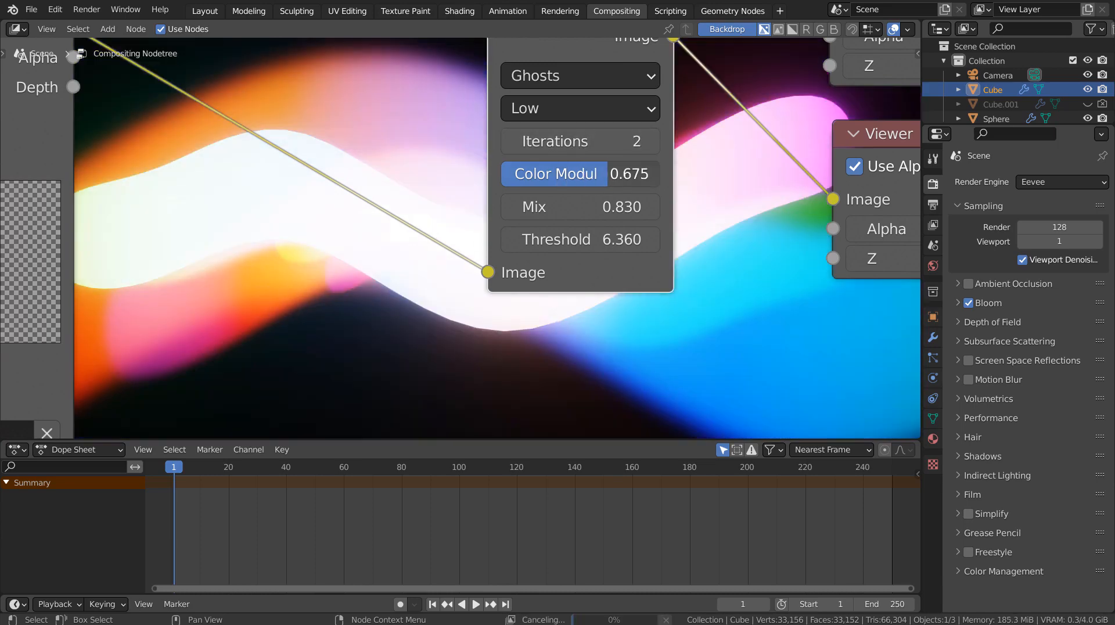
drag(554, 173, 598, 173)
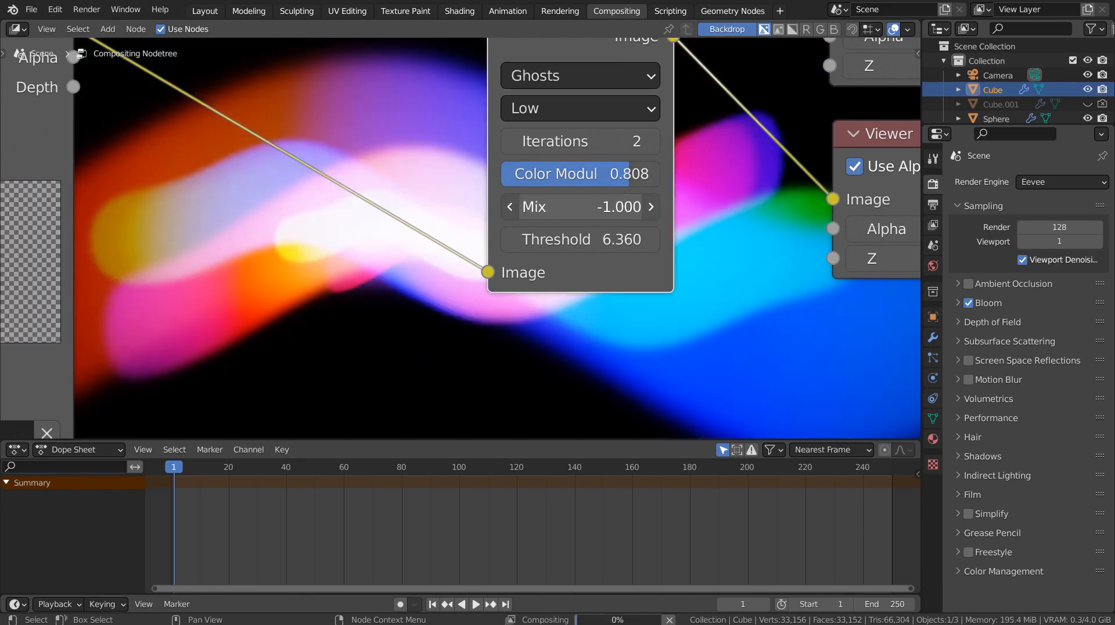
drag(533, 206, 650, 206)
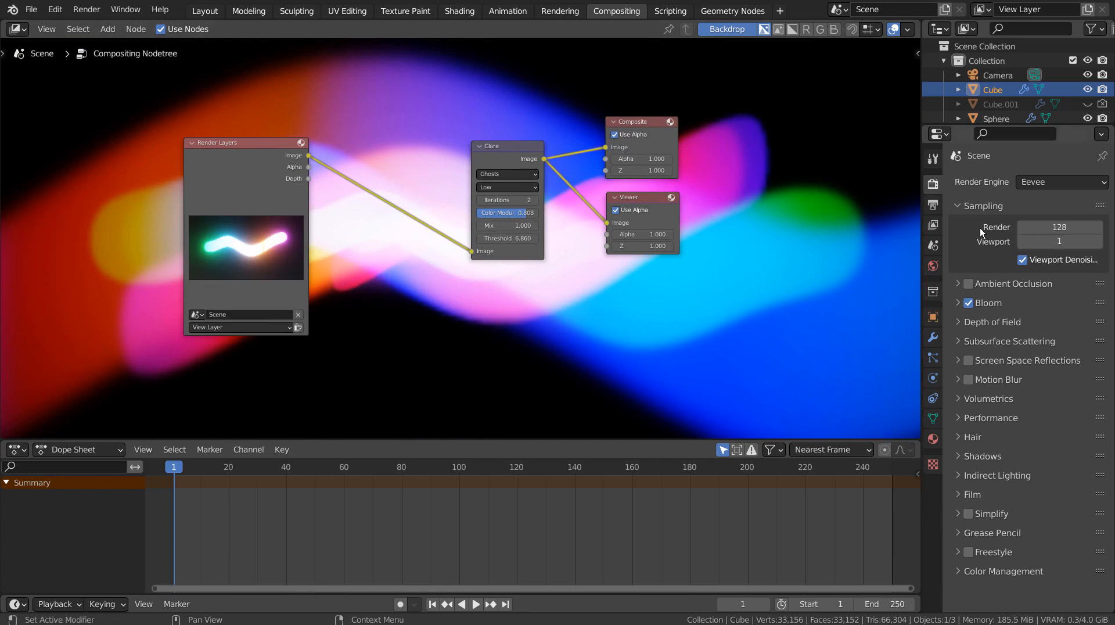
Inspect the blurred multicolour Ghosts render, then close the render preview window.
click(932, 204)
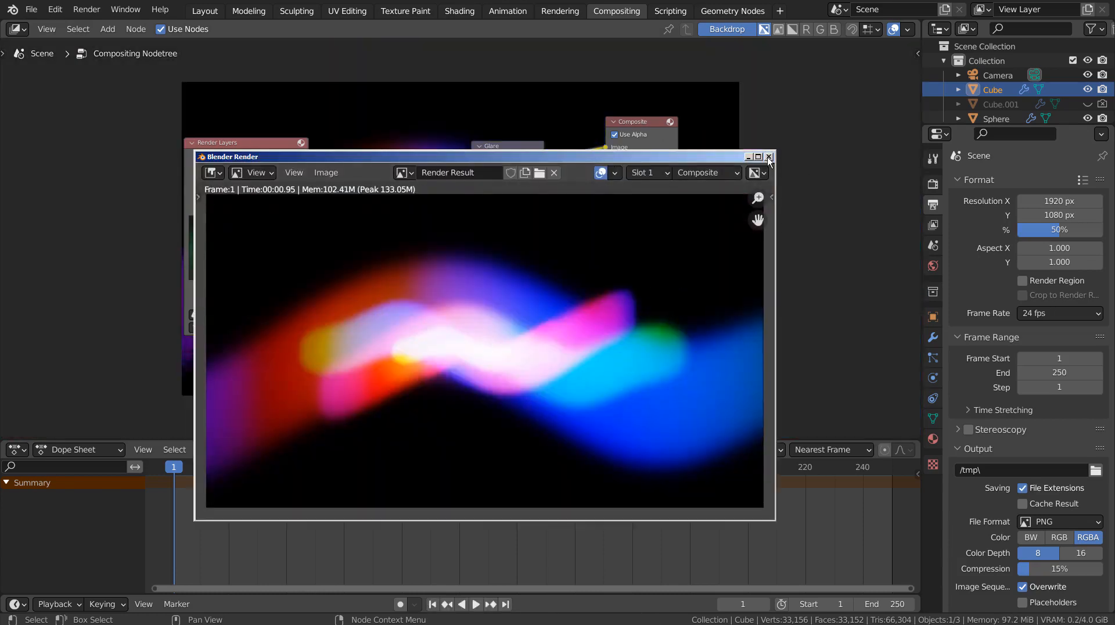
click(769, 157)
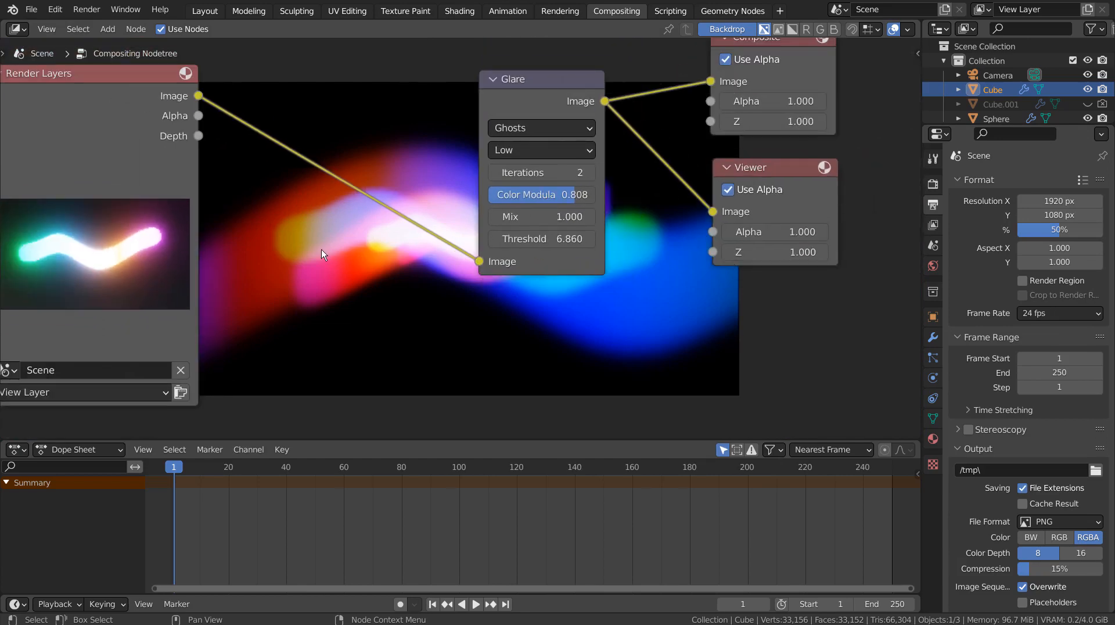
mouse_move(334, 258)
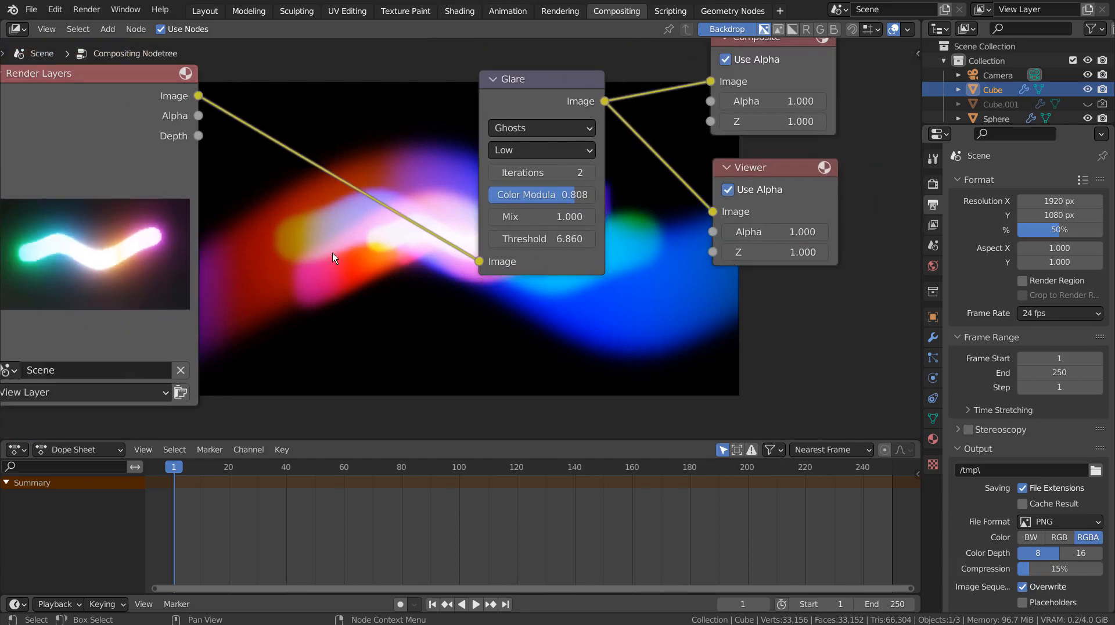